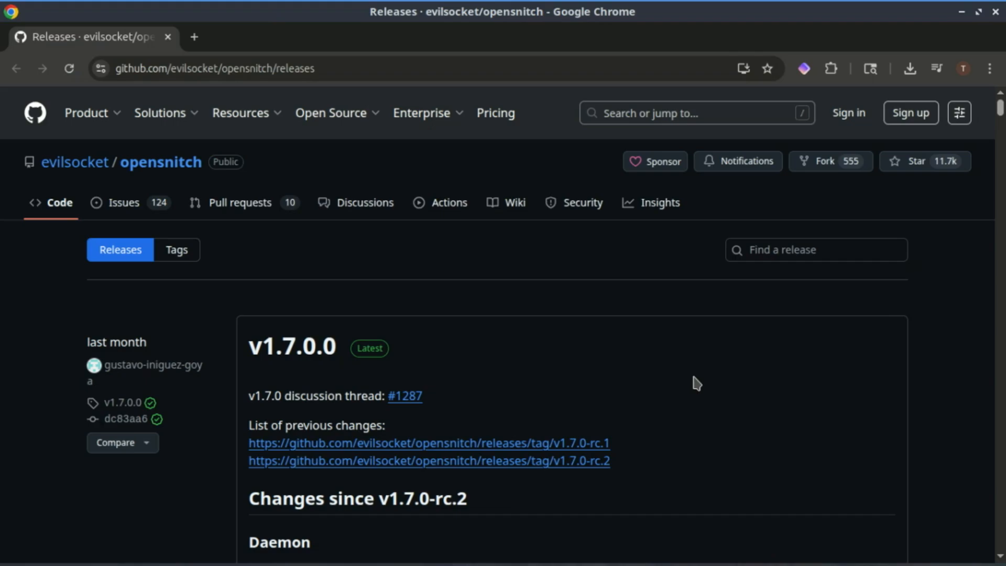
Step: Scroll the v1.7.0.0 release notes past the changelog to the Downloads section and Assets list
{"action": "scroll", "scroll_direction": "down", "scroll_amount": 3}
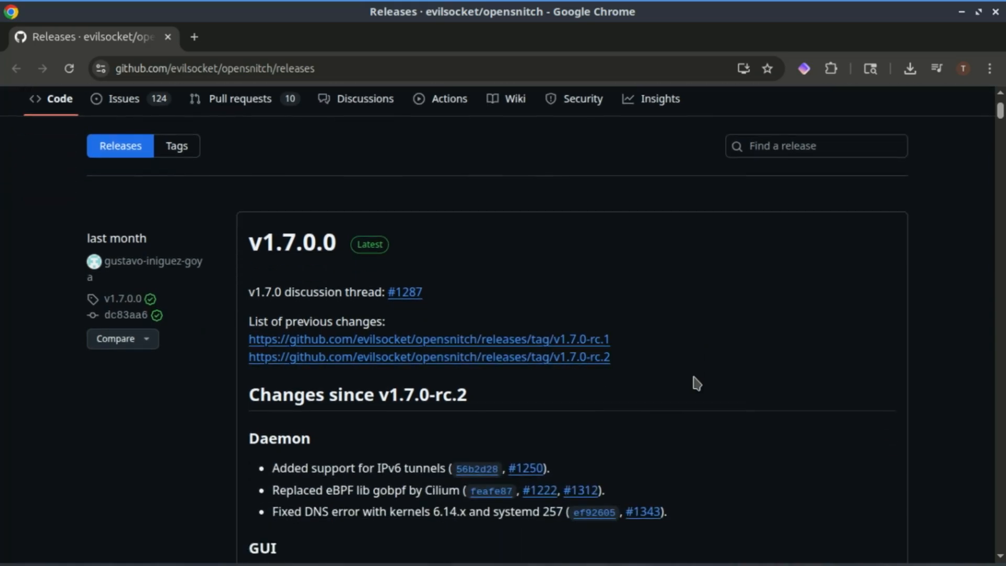
{"action": "scroll", "scroll_direction": "down", "scroll_amount": 3}
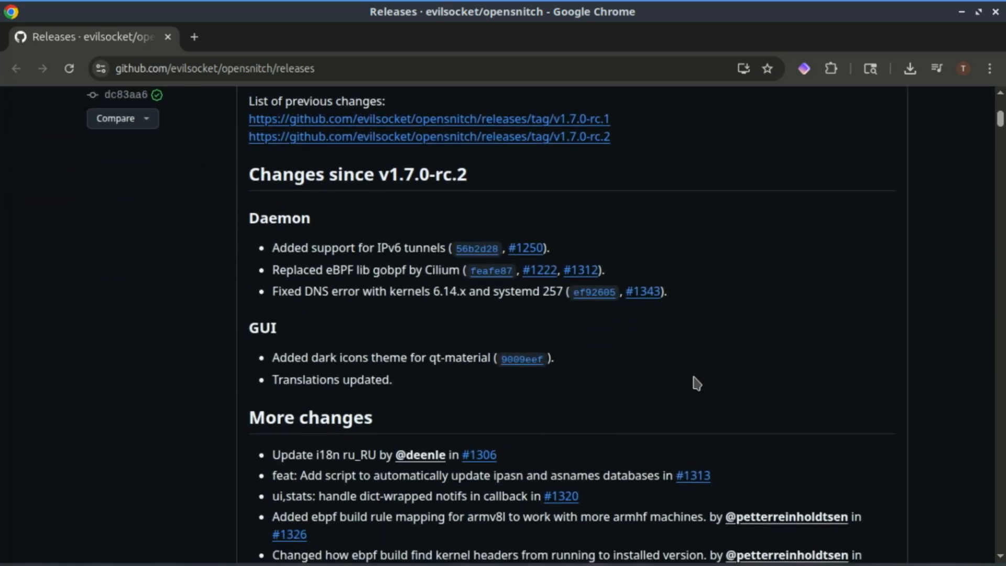
{"action": "scroll", "scroll_direction": "down", "scroll_amount": 3}
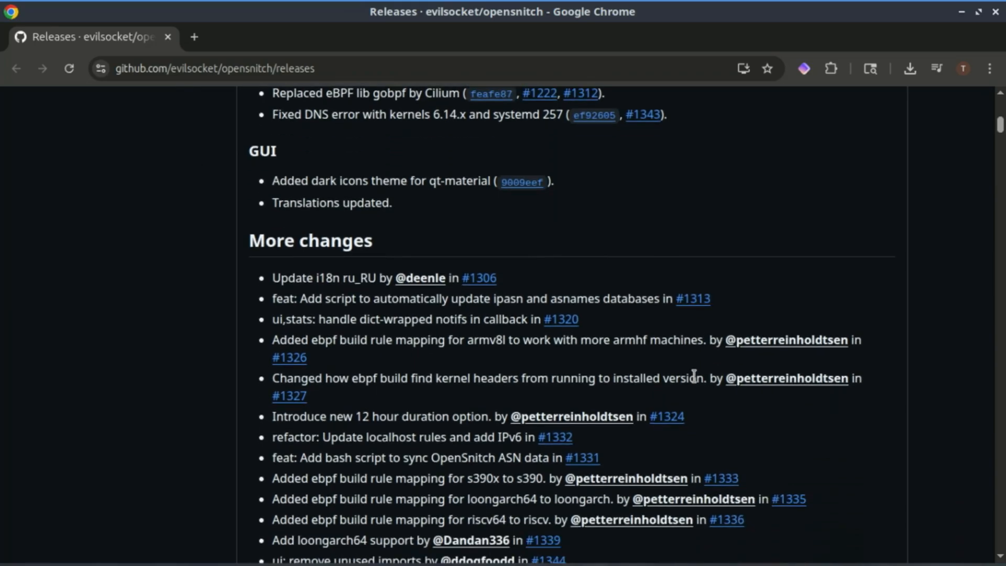
{"action": "scroll", "scroll_direction": "down", "scroll_amount": 3}
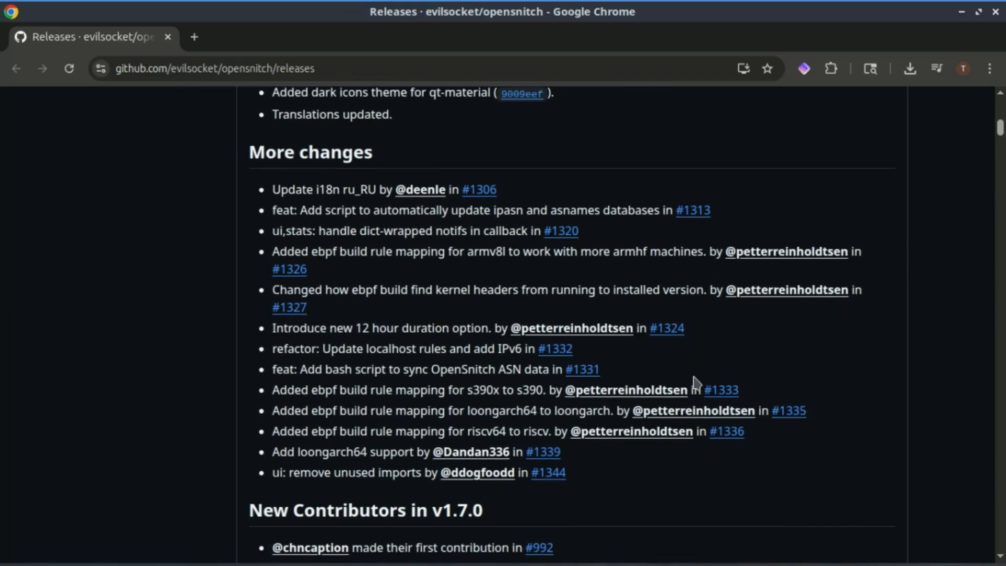
{"action": "scroll", "scroll_direction": "down", "scroll_amount": 3}
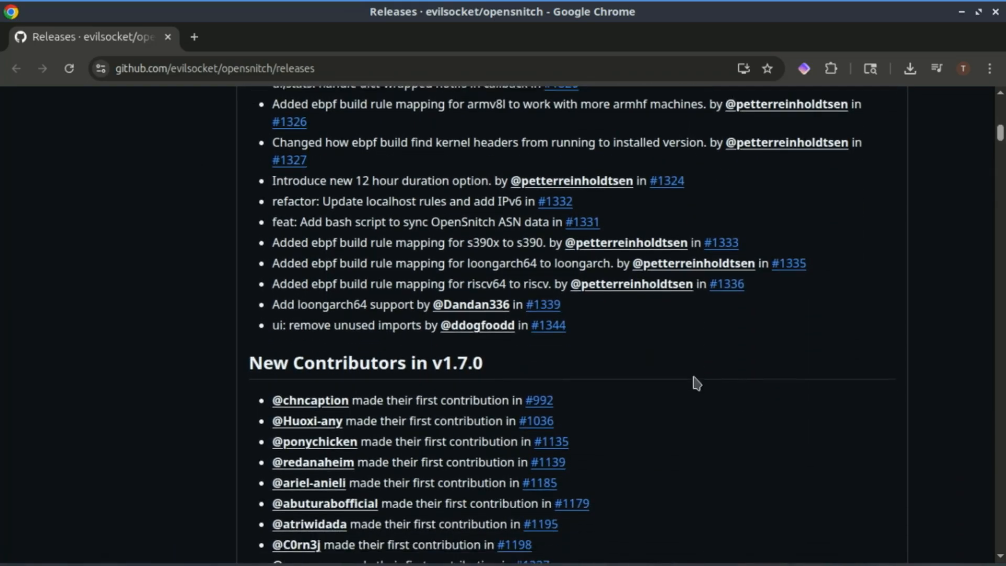
{"action": "scroll", "scroll_direction": "down", "scroll_amount": 3}
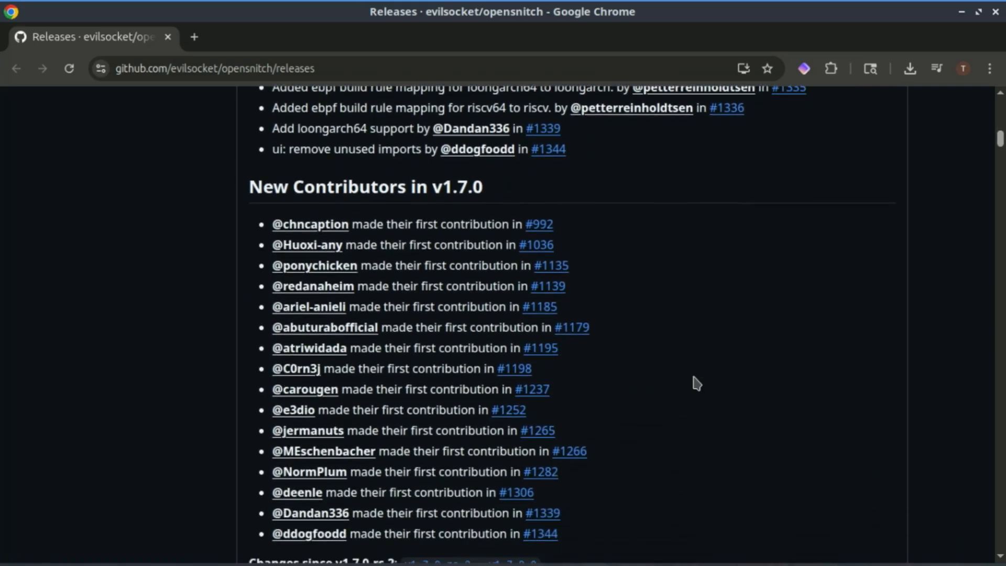
{"action": "scroll", "scroll_direction": "down", "scroll_amount": 3}
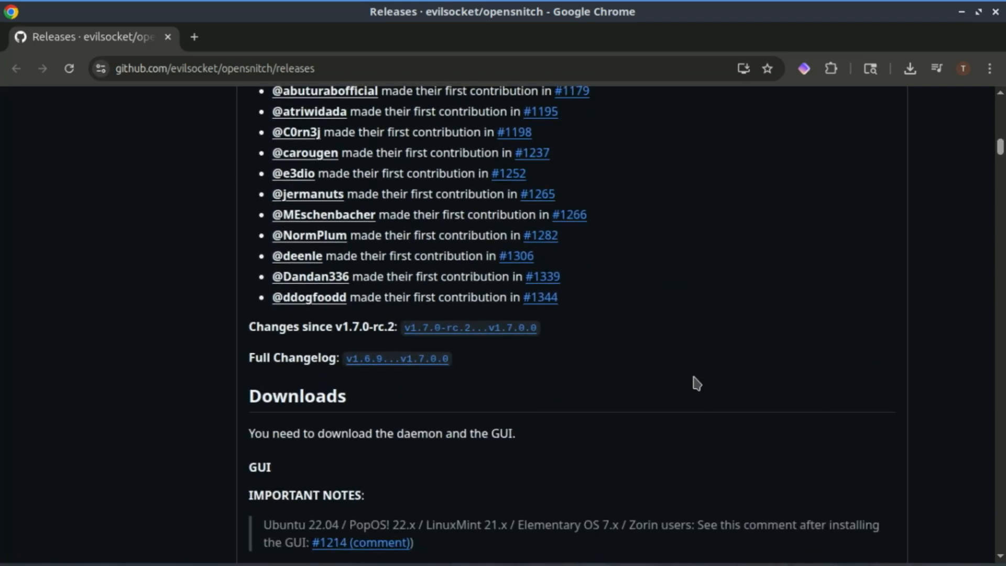
{"action": "scroll", "scroll_direction": "down", "scroll_amount": 3}
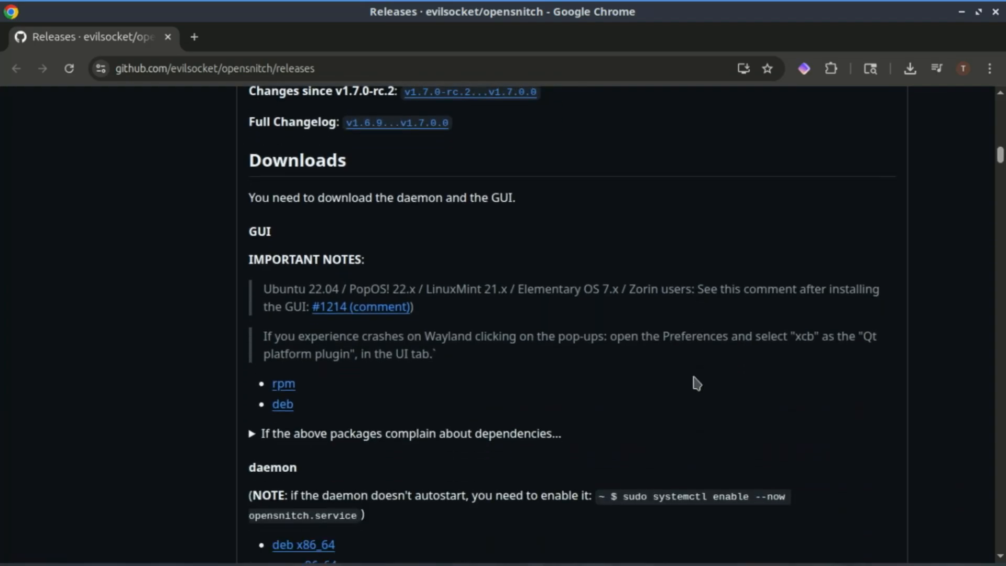
{"action": "scroll", "scroll_direction": "down", "scroll_amount": 3}
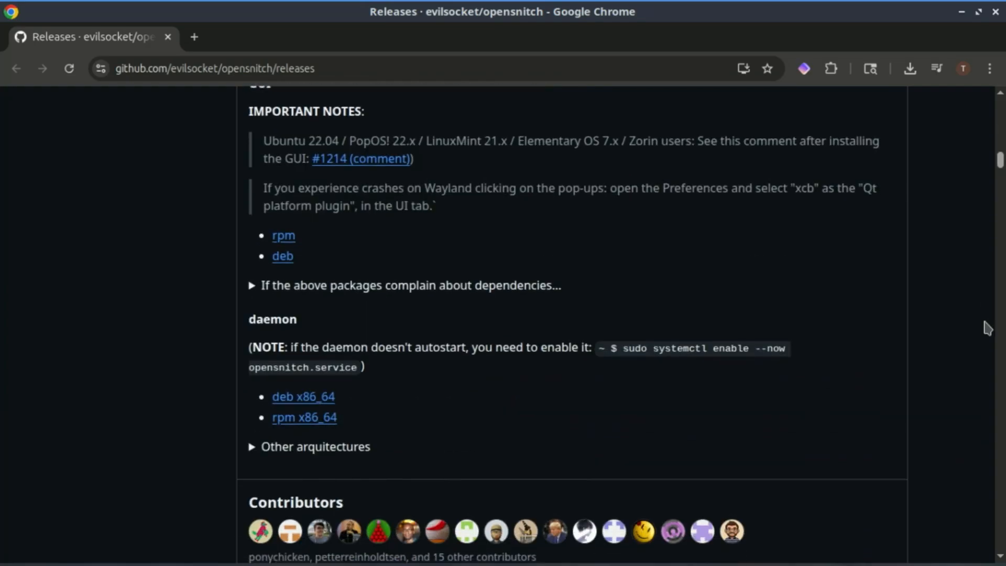
{"action": "scroll", "scroll_direction": "down", "scroll_amount": 3}
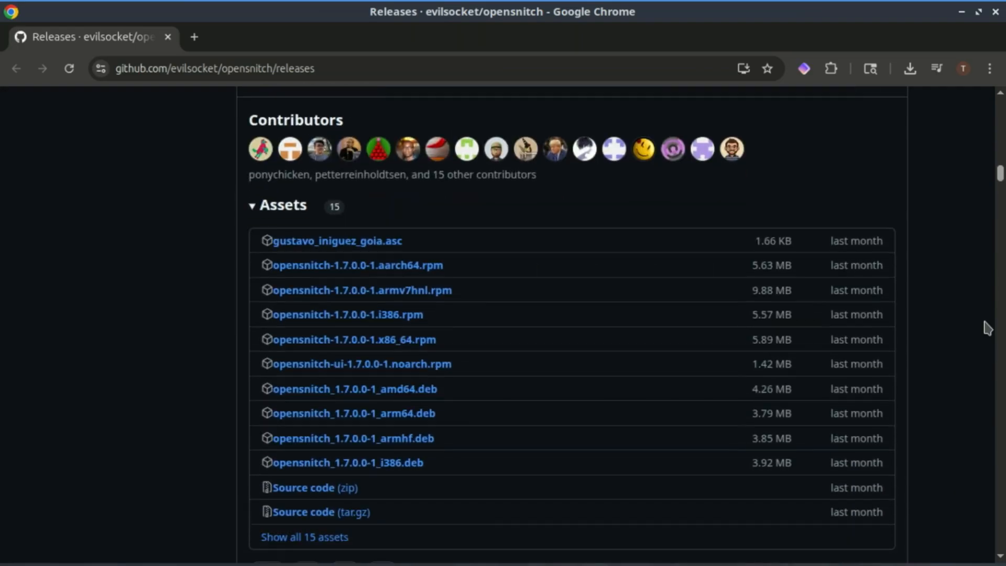
{"action": "scroll", "scroll_direction": "down", "scroll_amount": 3}
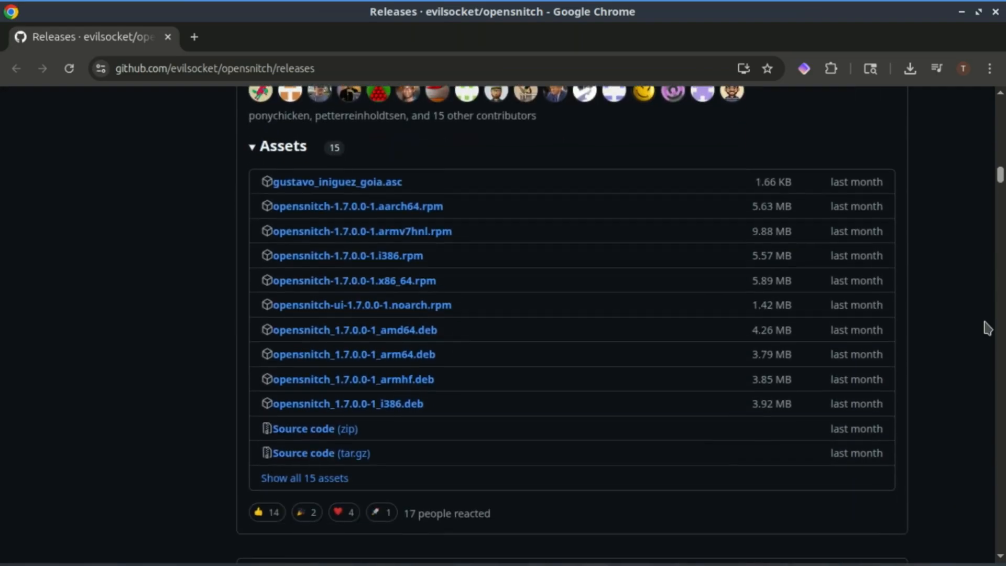
{"action": "mouse_move", "coordinate": [387, 200]}
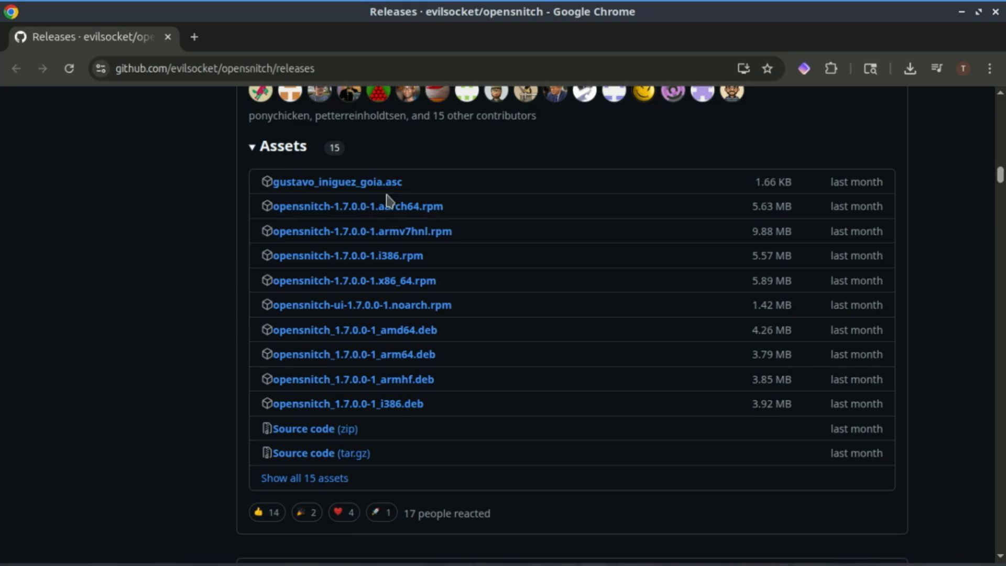
{"action": "scroll", "scroll_direction": "up", "scroll_amount": 3}
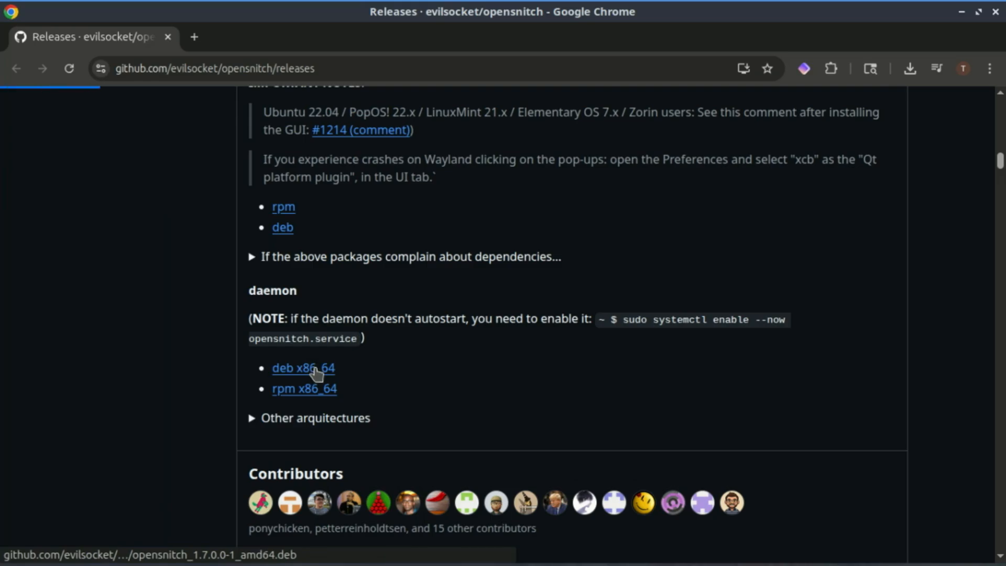
Step: Download the daemon 'deb x86_64' package opensnitch_1.7.0.0-1_amd64.deb
{"action": "left_click", "coordinate": [303, 368]}
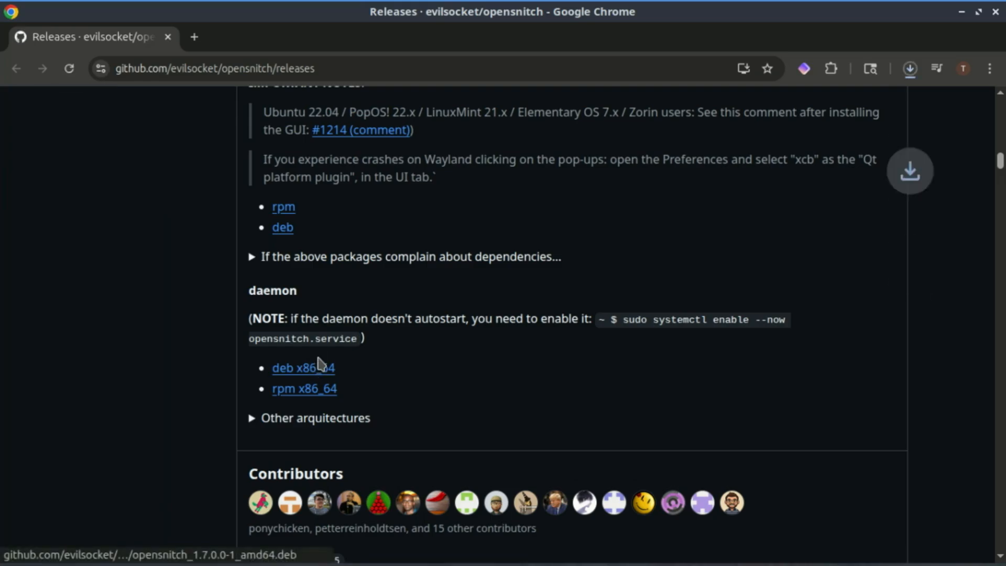
{"action": "mouse_move", "coordinate": [879, 114]}
{"action": "type", "text": "c"}
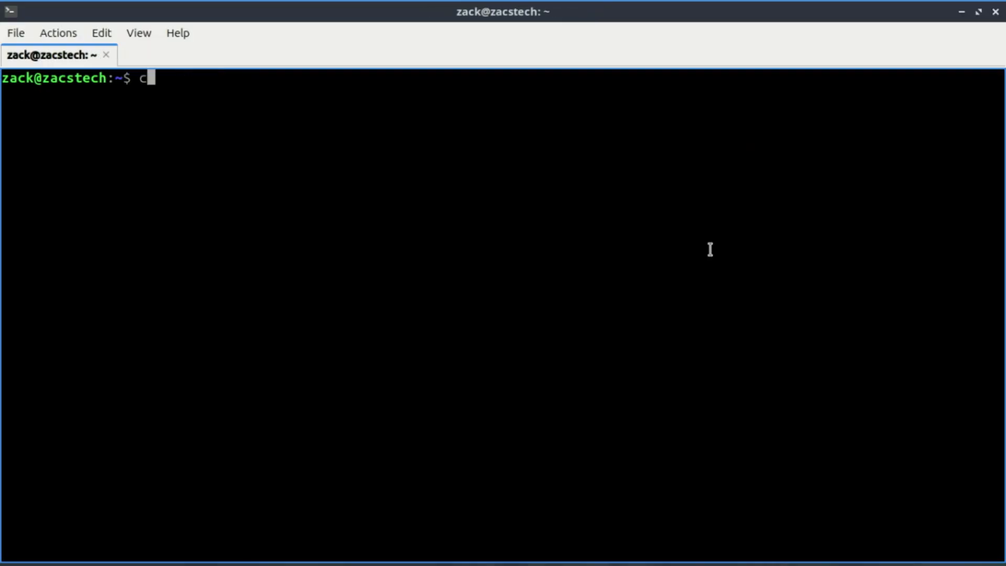
Step: Change into the Downloads folder
{"action": "type", "text": "d Do"}
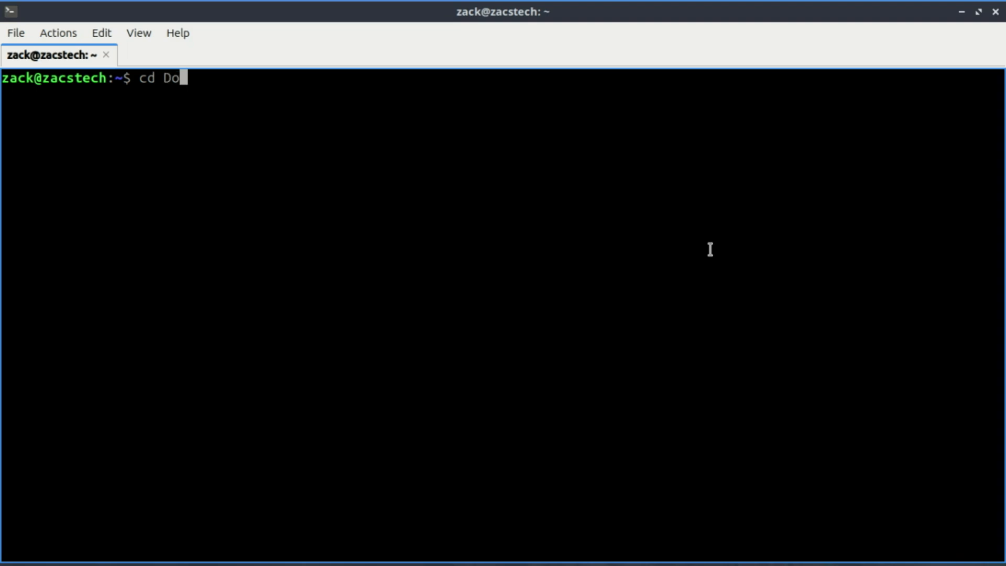
{"action": "type", "text": "wnl"}
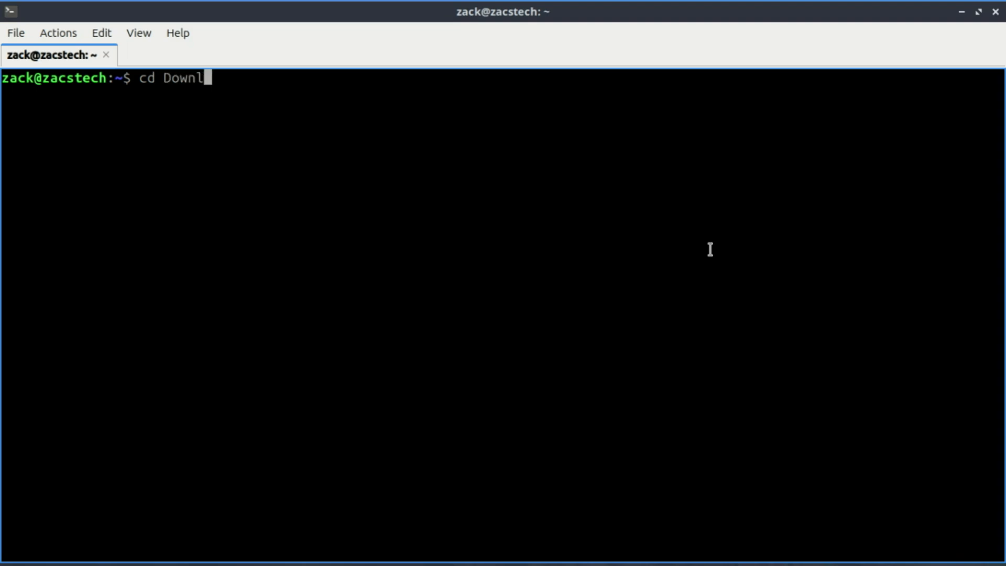
{"action": "key", "text": "Return"}
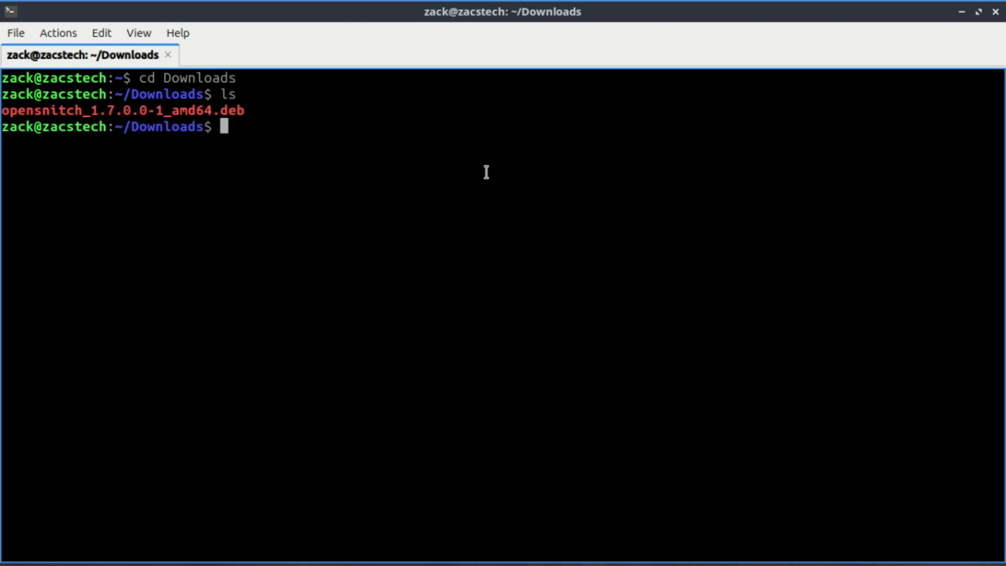
Step: Run sudo dpkg -i on the pasted OpenSnitch .deb file and enter the password
{"action": "type", "text": "sudo"}
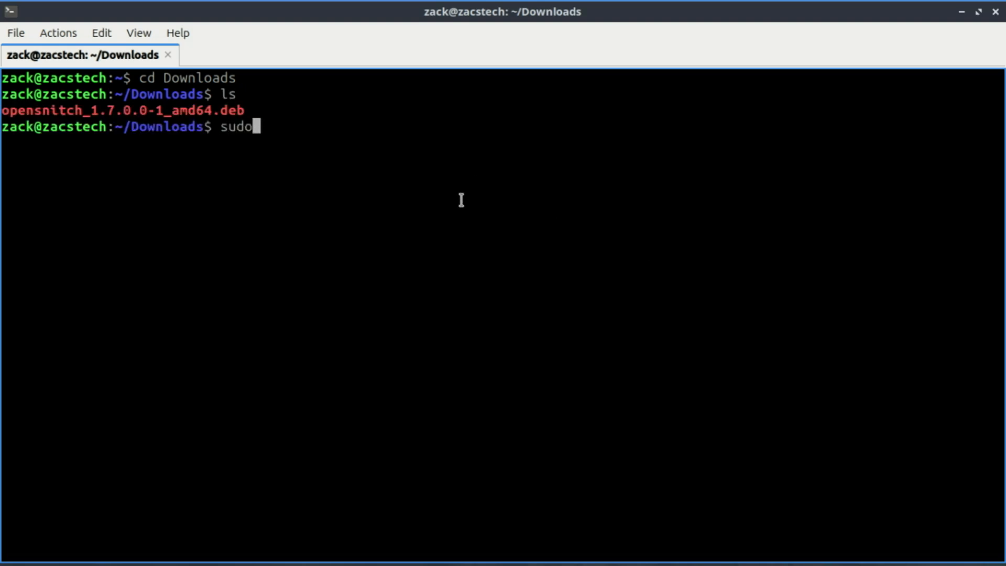
{"action": "type", "text": "dpkg -"}
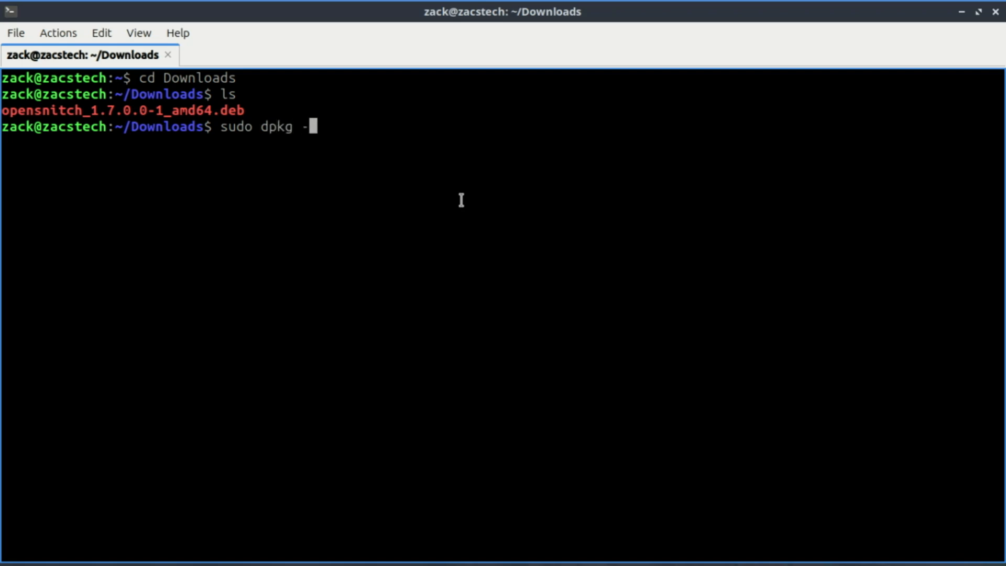
{"action": "type", "text": "i"}
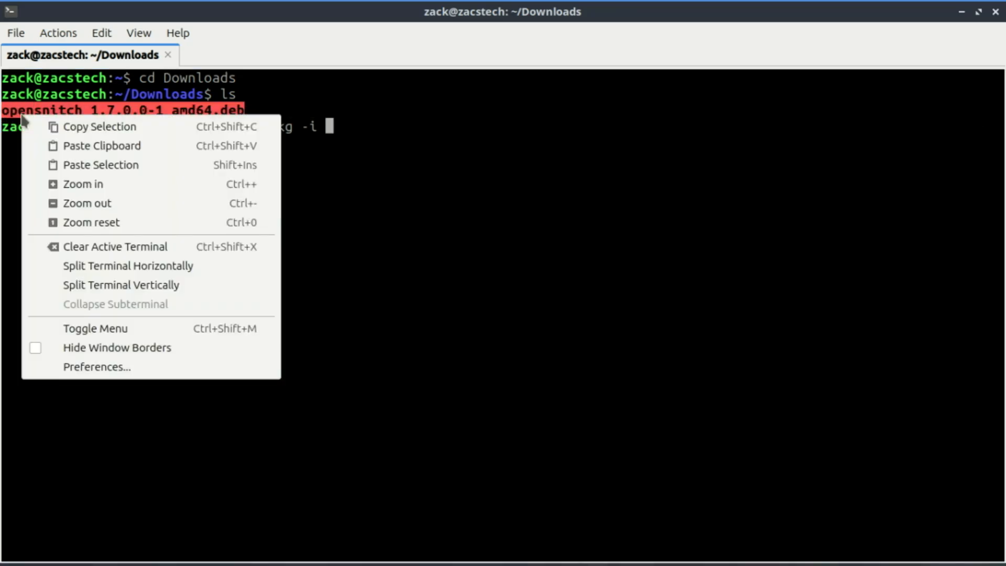
{"action": "mouse_move", "coordinate": [99, 126]}
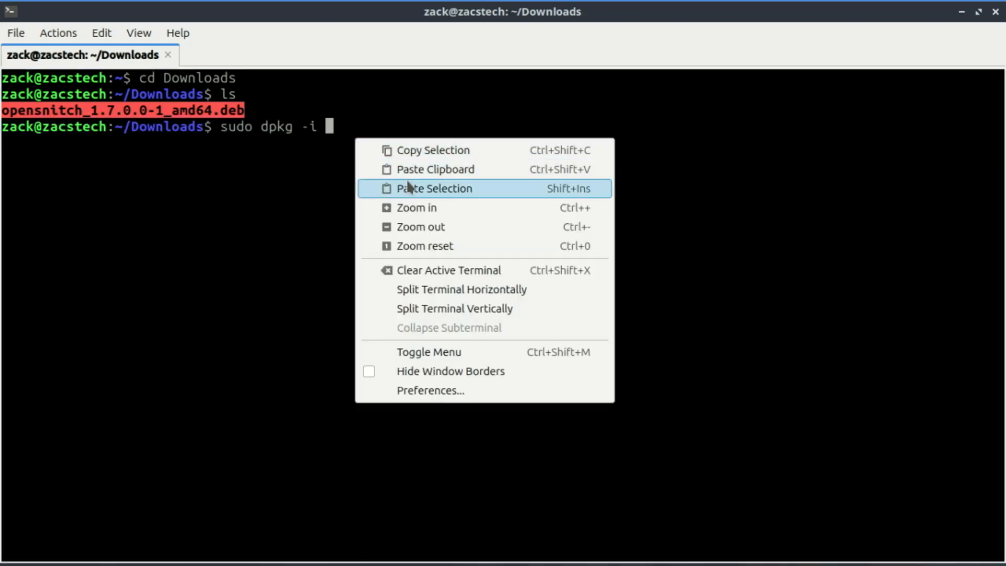
{"action": "left_click", "coordinate": [435, 188]}
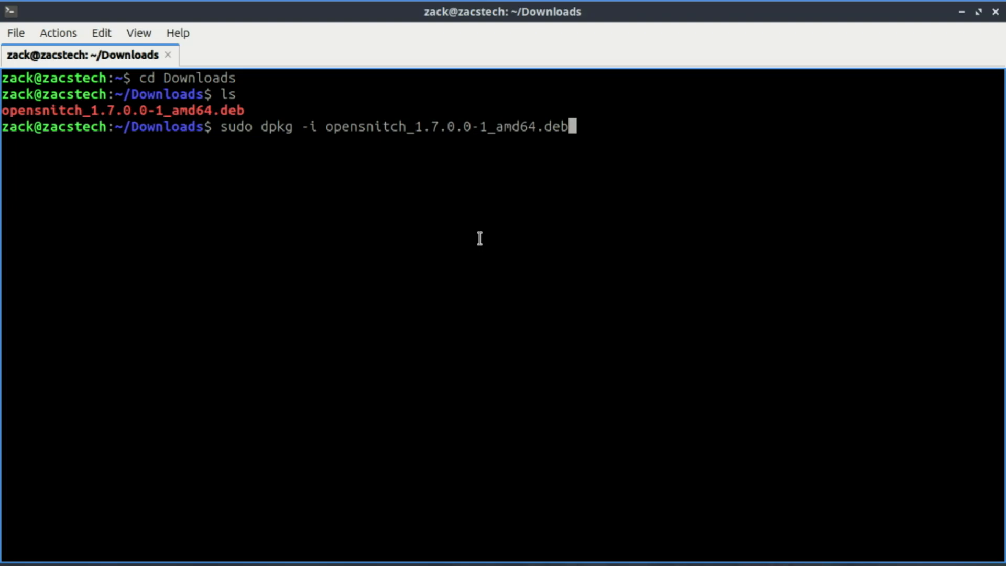
{"action": "key", "text": "Return"}
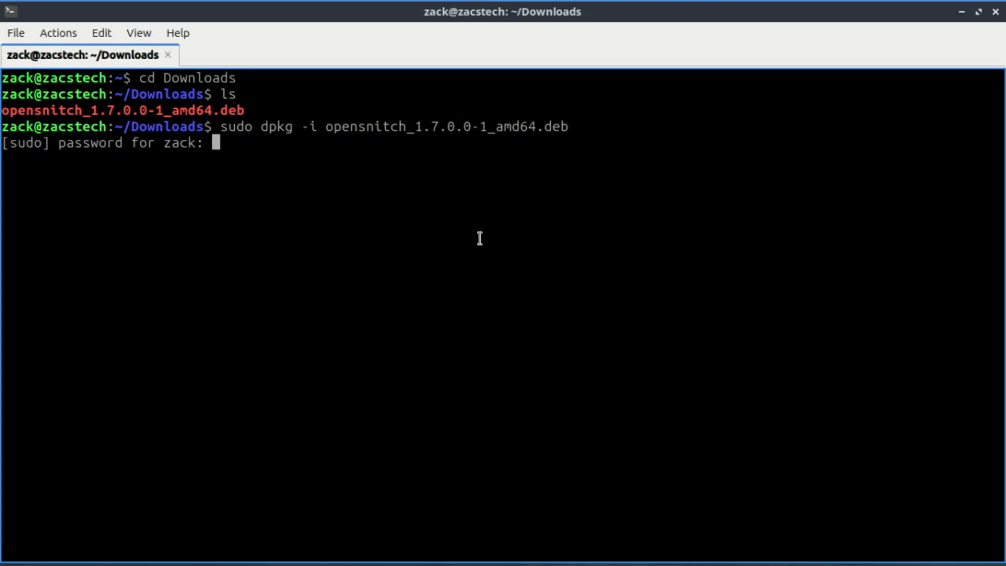
{"action": "key", "text": "Return"}
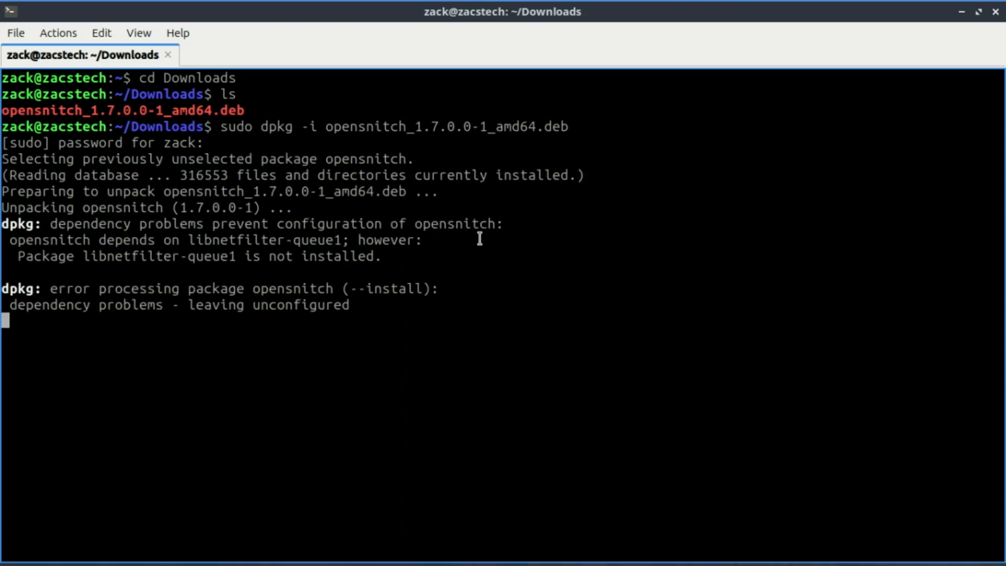
Step: Run sudo apt install -f and confirm to pull in libnetfilter-queue1
{"action": "type", "text": "stech:~/Downloads$ s"}
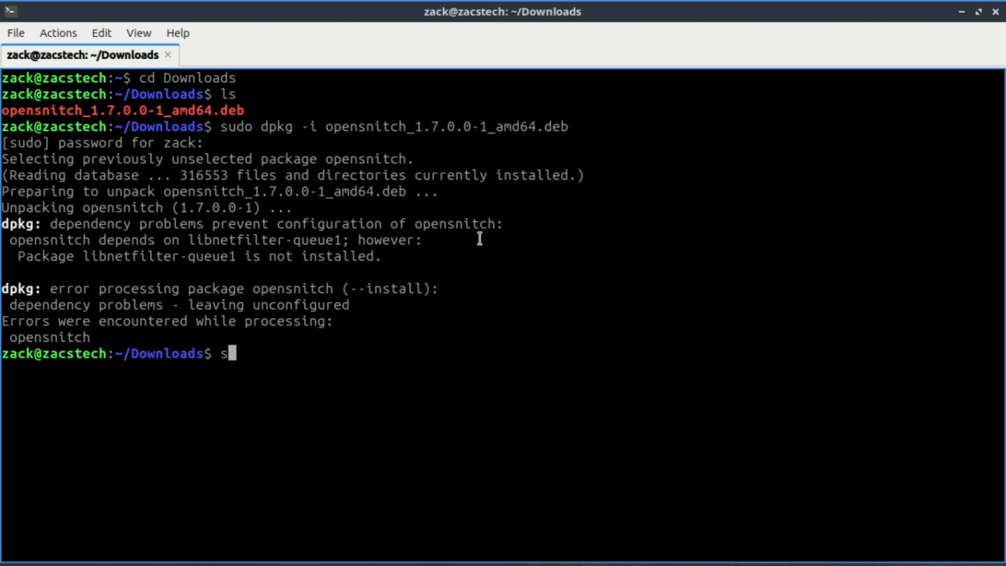
{"action": "type", "text": "udo"}
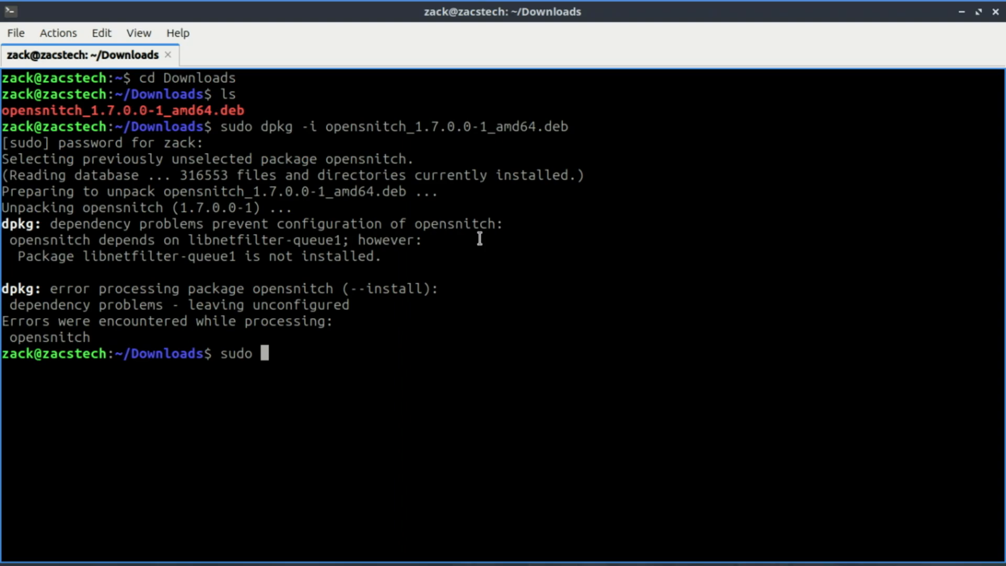
{"action": "type", "text": "apt"}
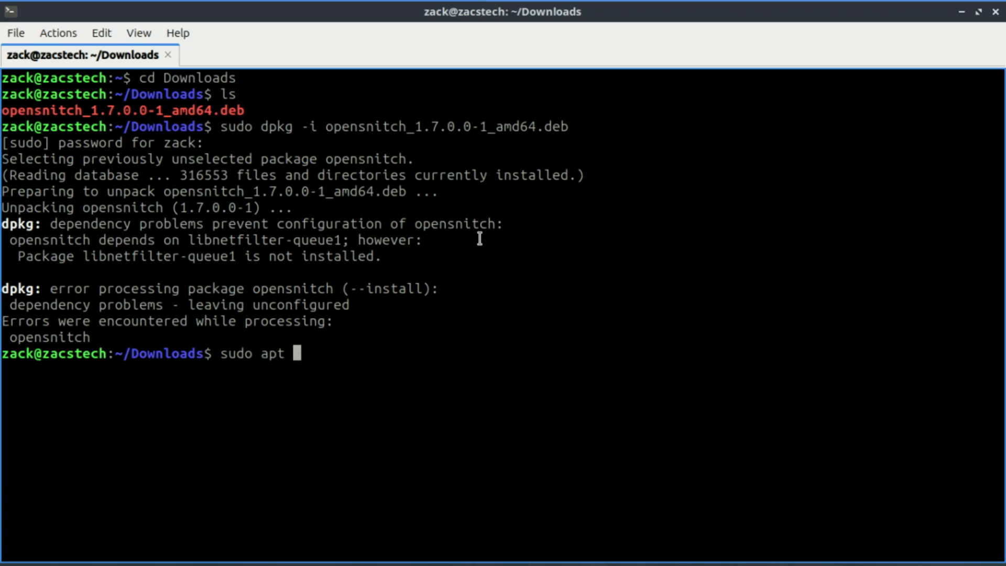
{"action": "type", "text": "install"}
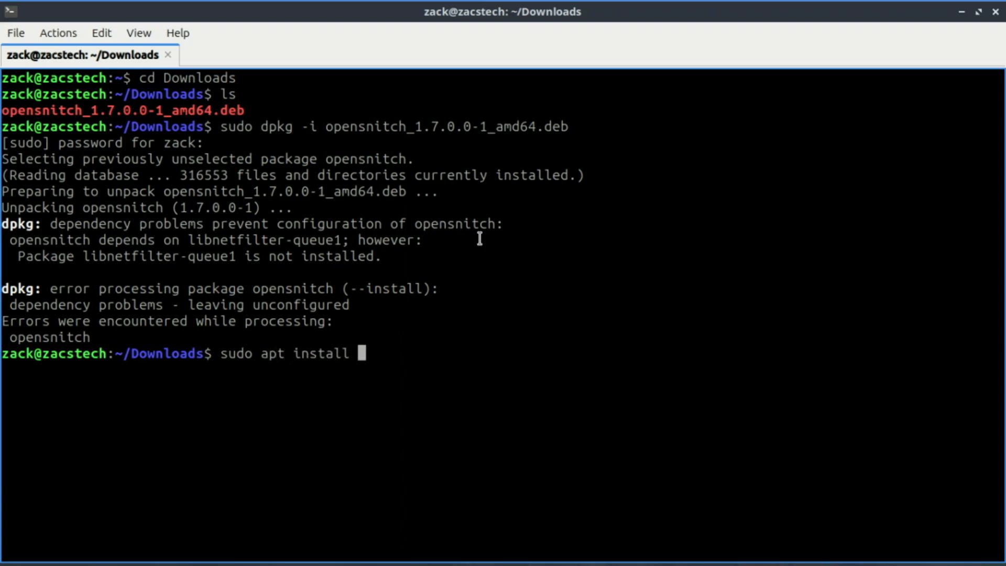
{"action": "key", "text": "Return"}
{"action": "type", "text": "y^[OM"}
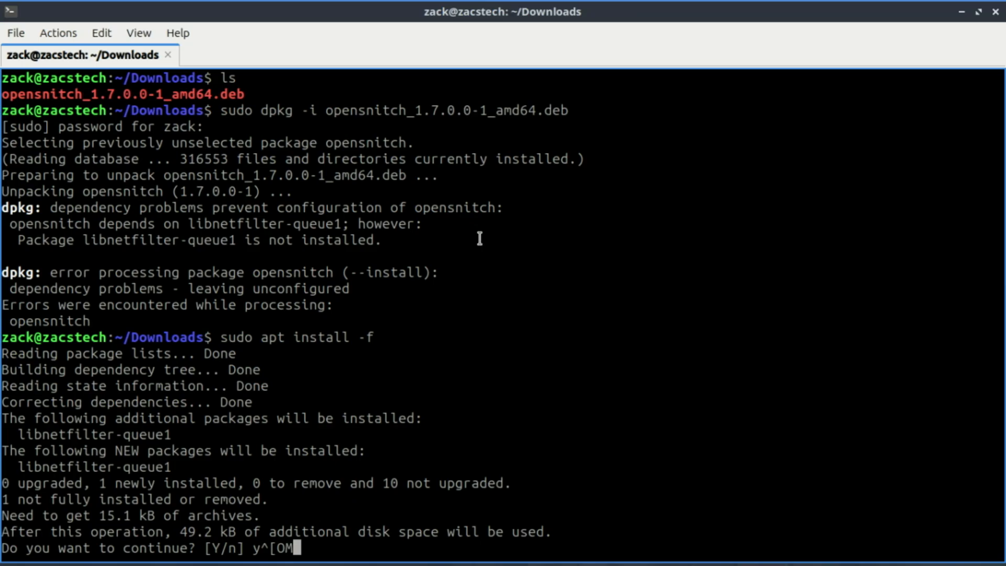
{"action": "key", "text": "Return"}
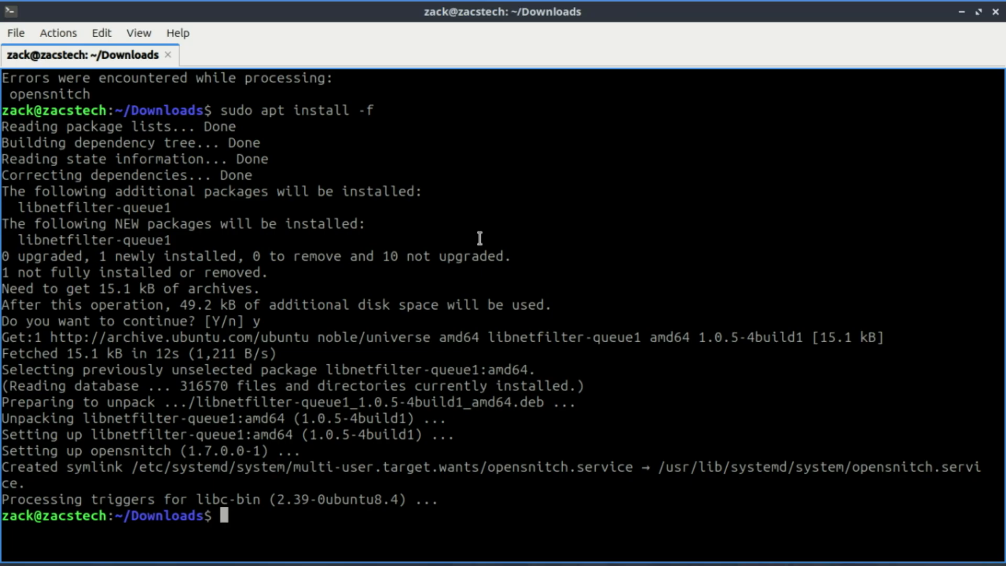
Step: Run sudo dpkg -i opensnitch_1.7.0.0-1_amd64.deb again
{"action": "type", "text": "sudo dpkg -i opensnitch_1.7.0.0-1_amd64.deb"}
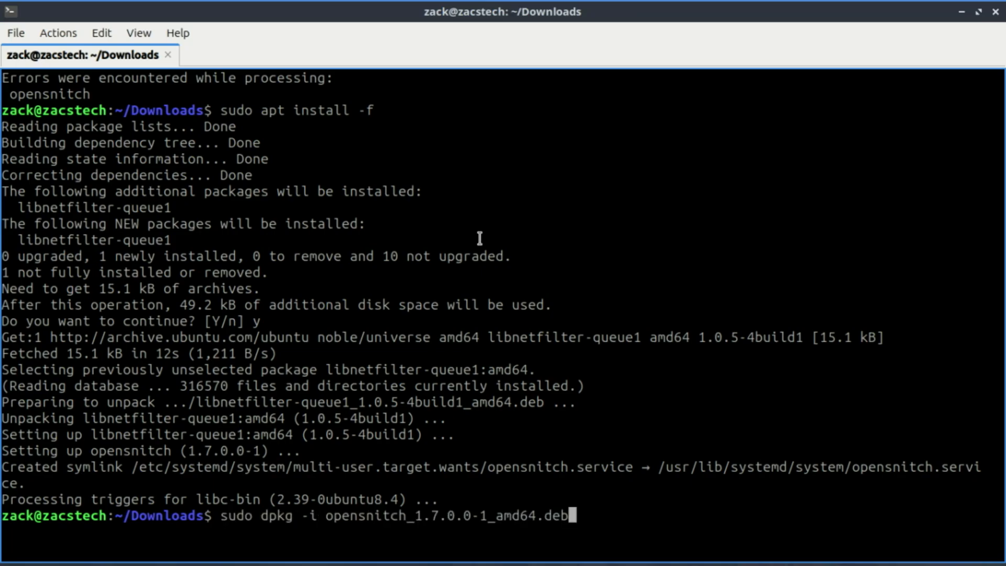
{"action": "key", "text": "Return"}
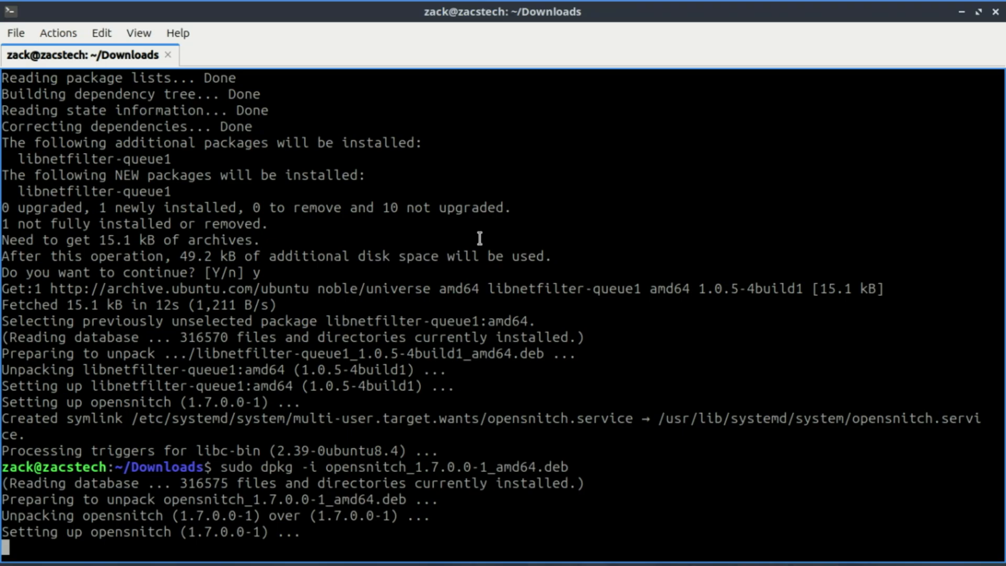
{"action": "mouse_move", "coordinate": [488, 265]}
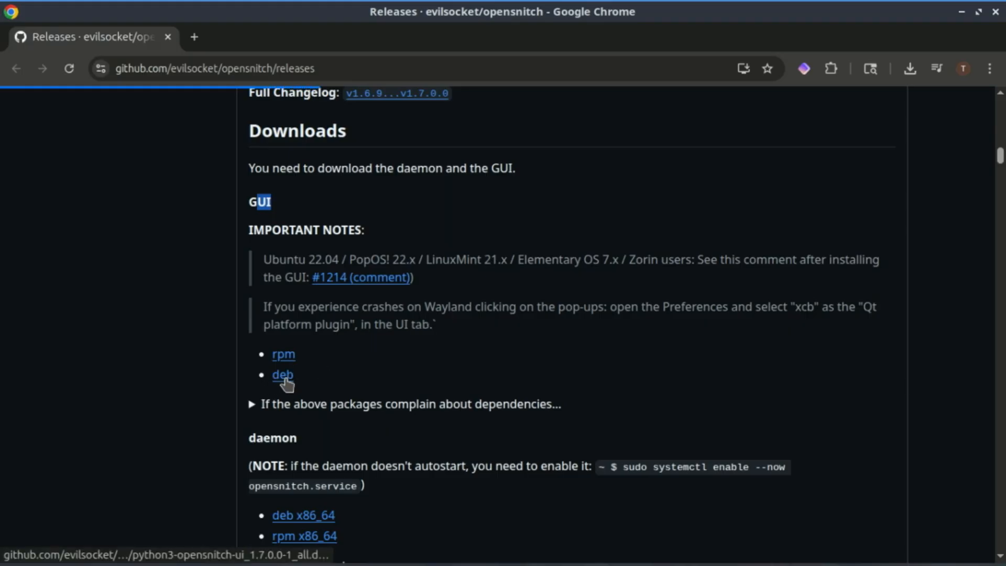
{"action": "mouse_move", "coordinate": [381, 346]}
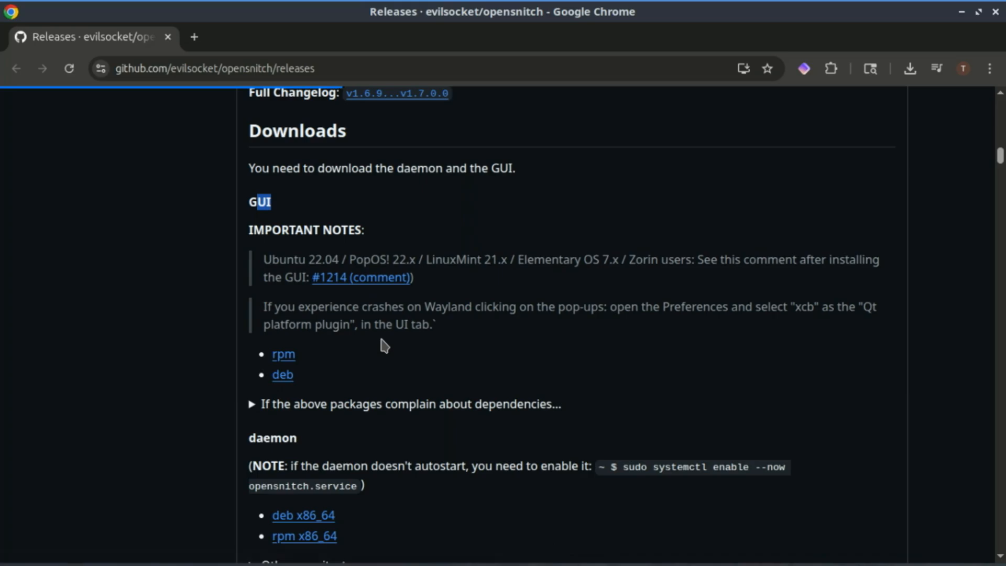
{"action": "mouse_move", "coordinate": [254, 197]}
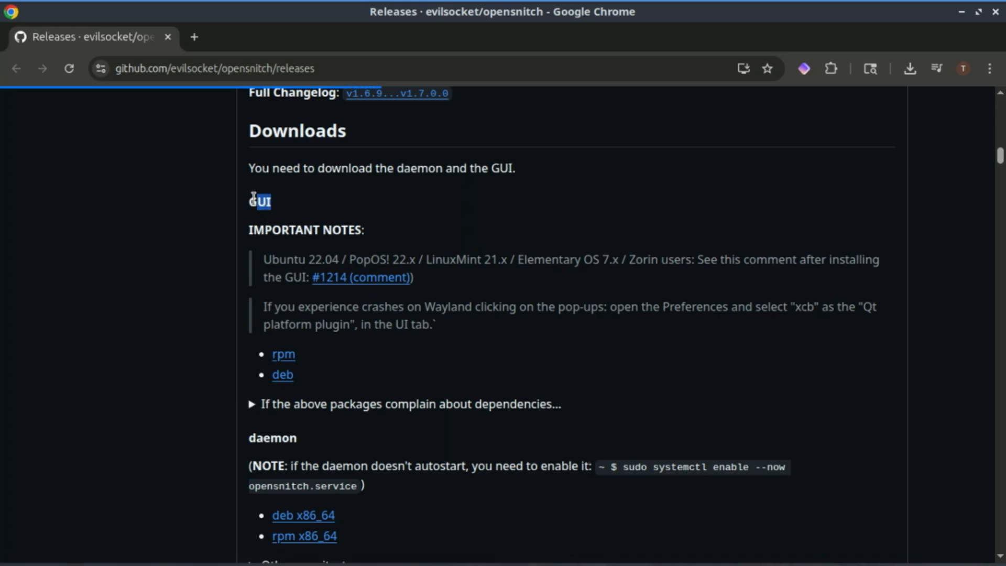
{"action": "mouse_move", "coordinate": [378, 380]}
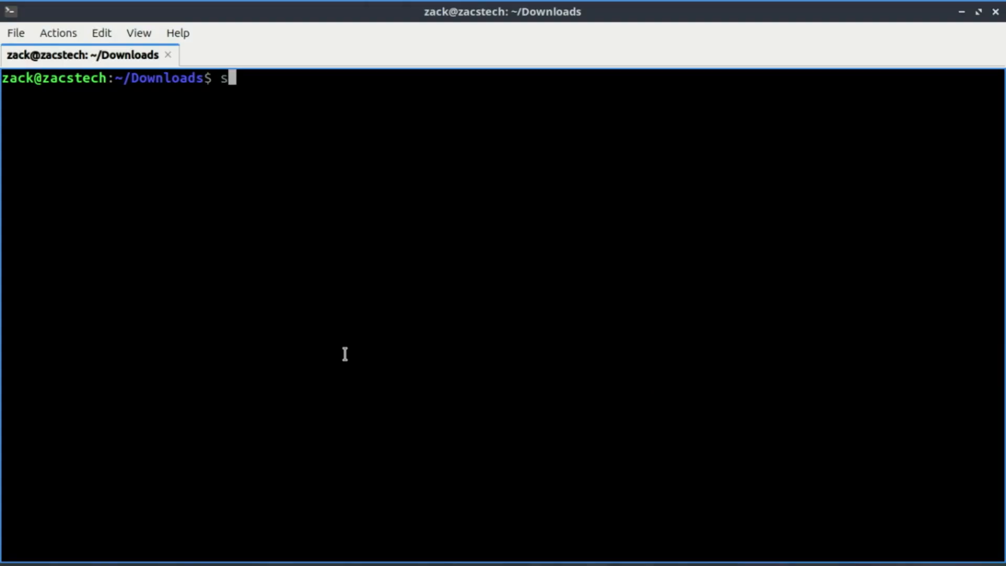
Step: Install python3-opensnitch-ui 1.7.0.0 with sudo dpkg -i using the pasted GUI .deb name
{"action": "type", "text": "udo dp"}
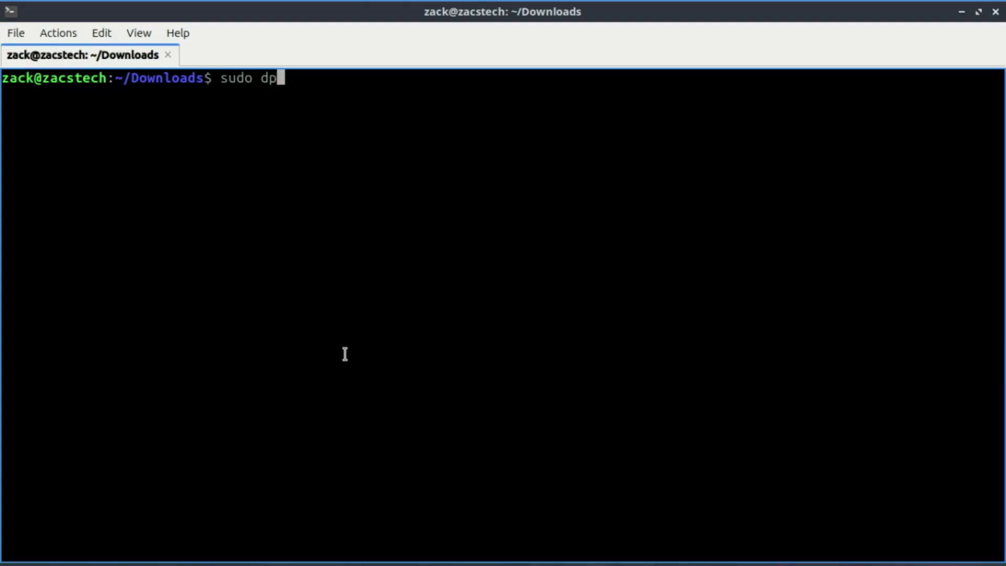
{"action": "type", "text": "g -"}
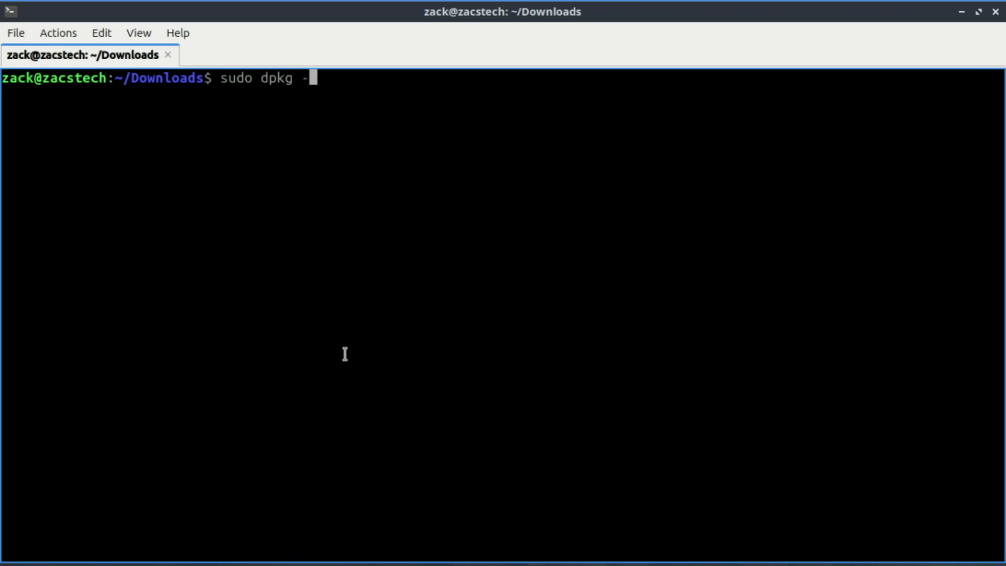
{"action": "type", "text": "i"}
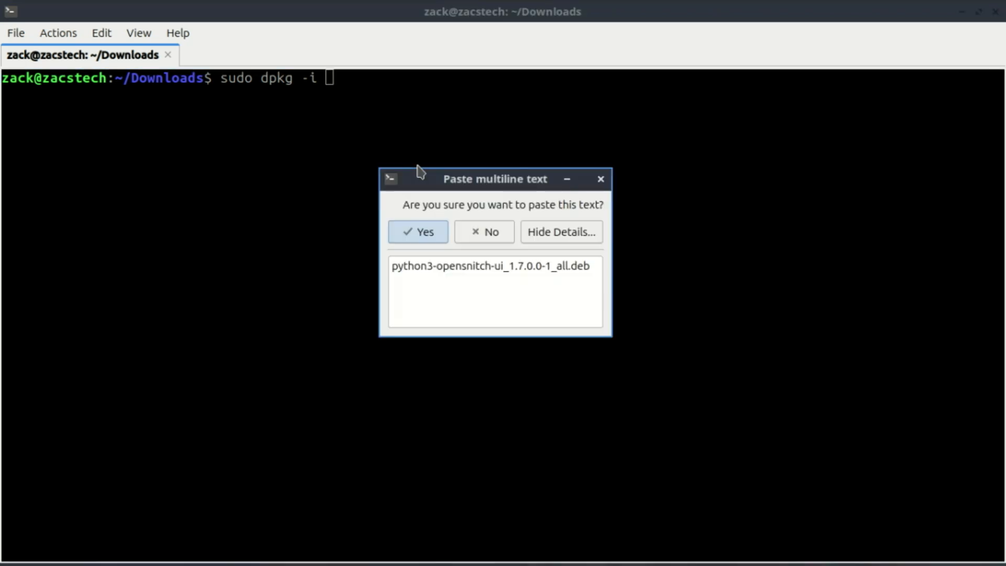
{"action": "left_click", "coordinate": [417, 232]}
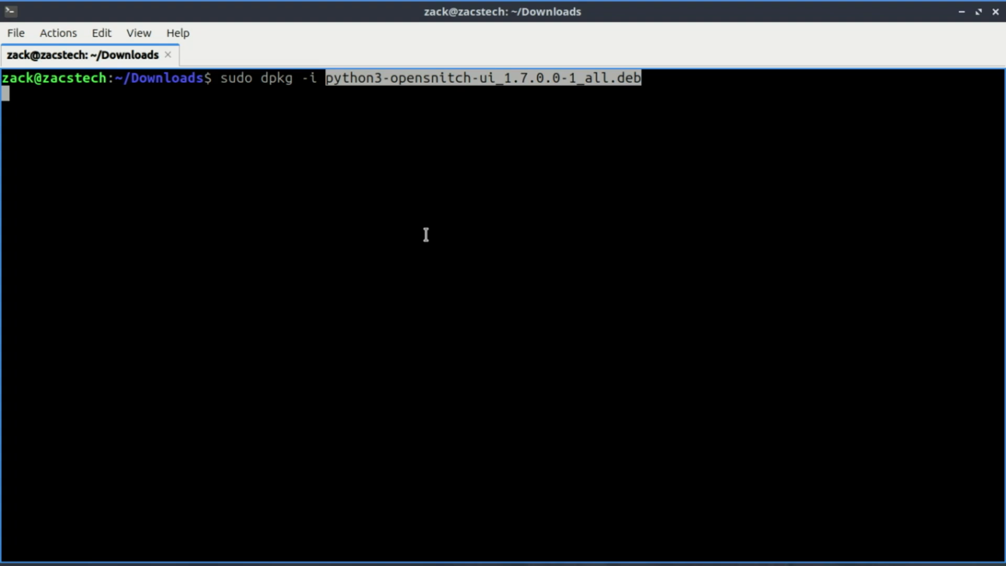
{"action": "key", "text": "Return"}
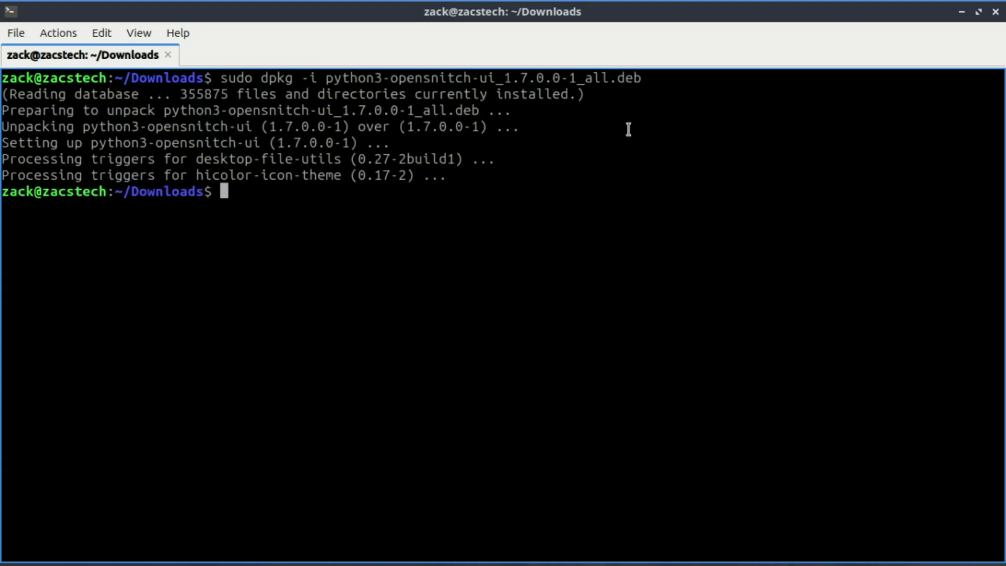
{"action": "type", "text": "ctl enable opensnitch"}
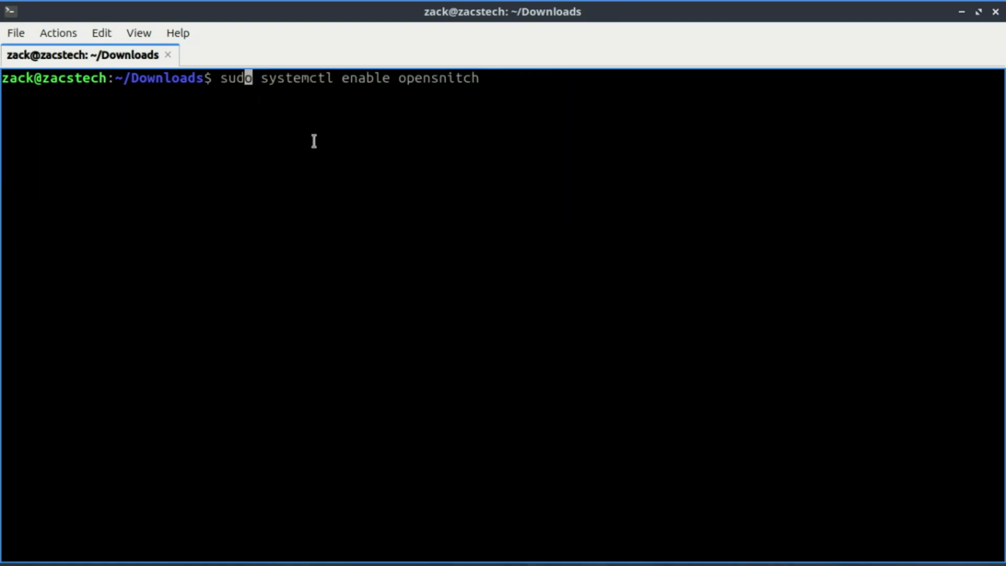
Step: Enable and start the opensnitch service, and confirm its status shows active (running)
{"action": "key", "text": "Return"}
{"action": "type", "text": "sudo systemctl start opensnitch"}
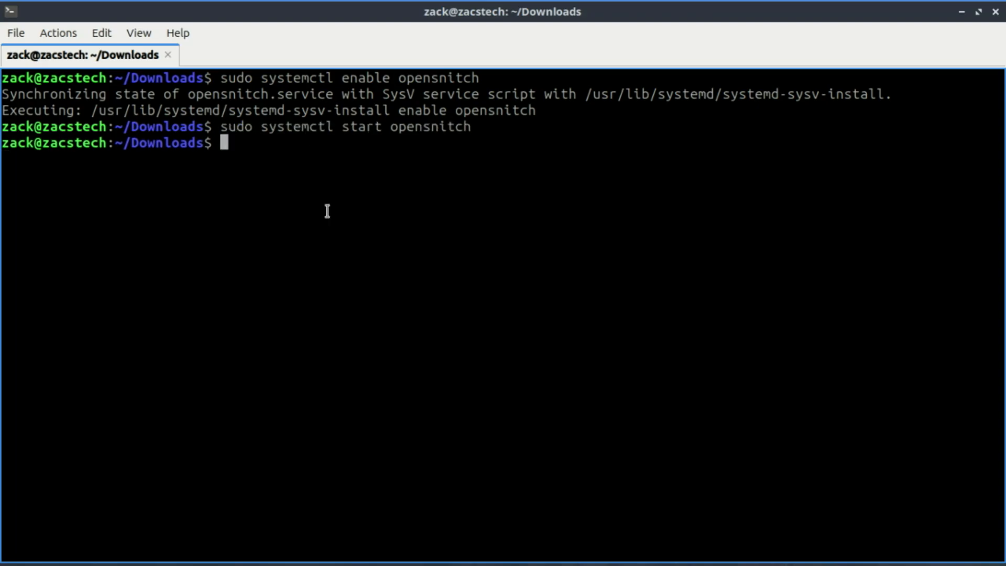
{"action": "mouse_move", "coordinate": [610, 184]}
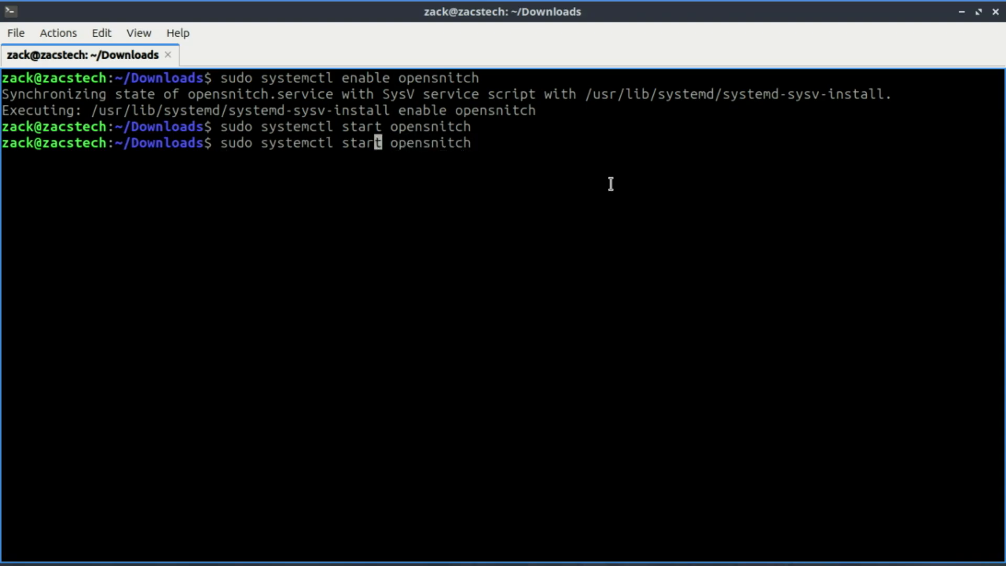
{"action": "key", "text": "BackSpace"}
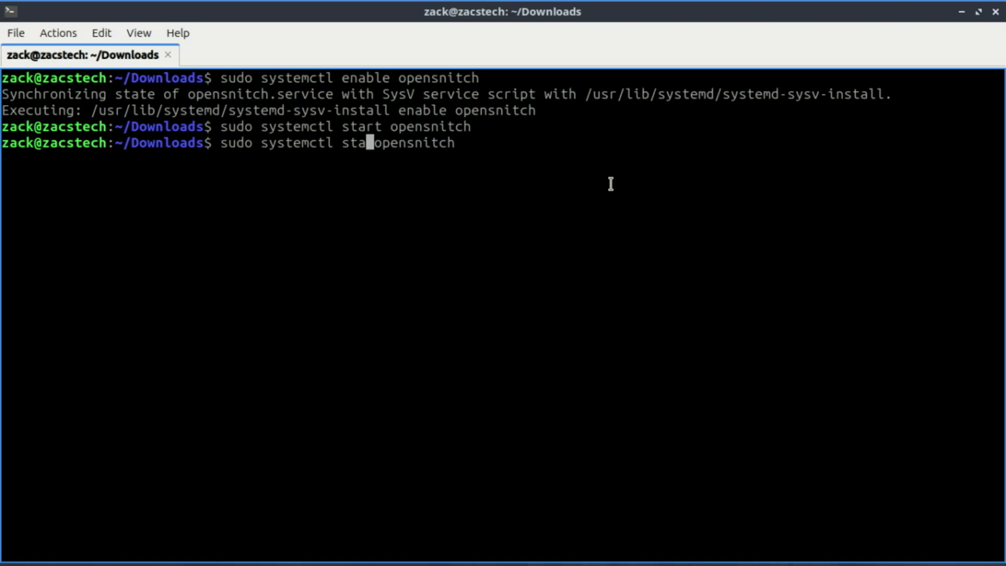
{"action": "type", "text": "tus"}
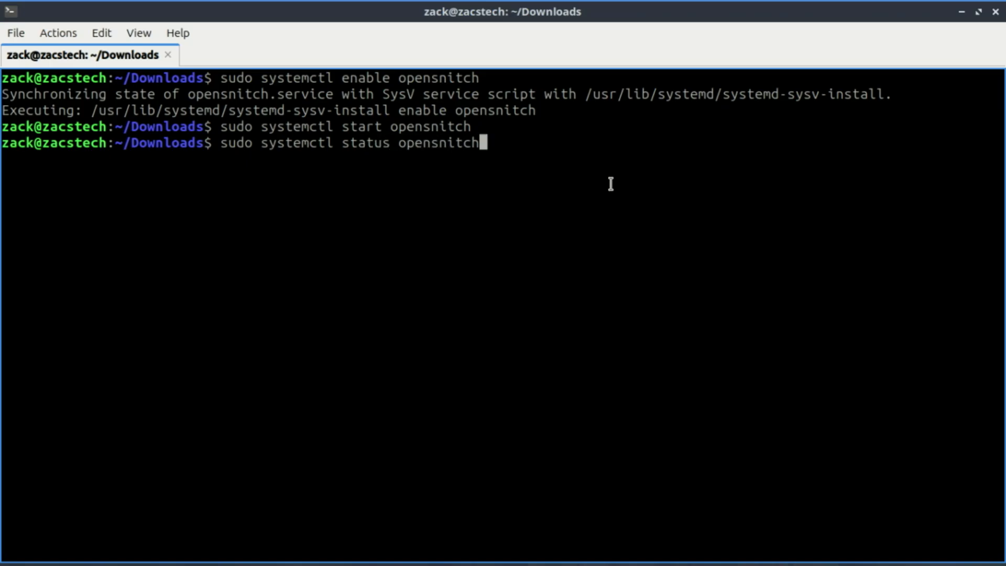
{"action": "key", "text": "Return"}
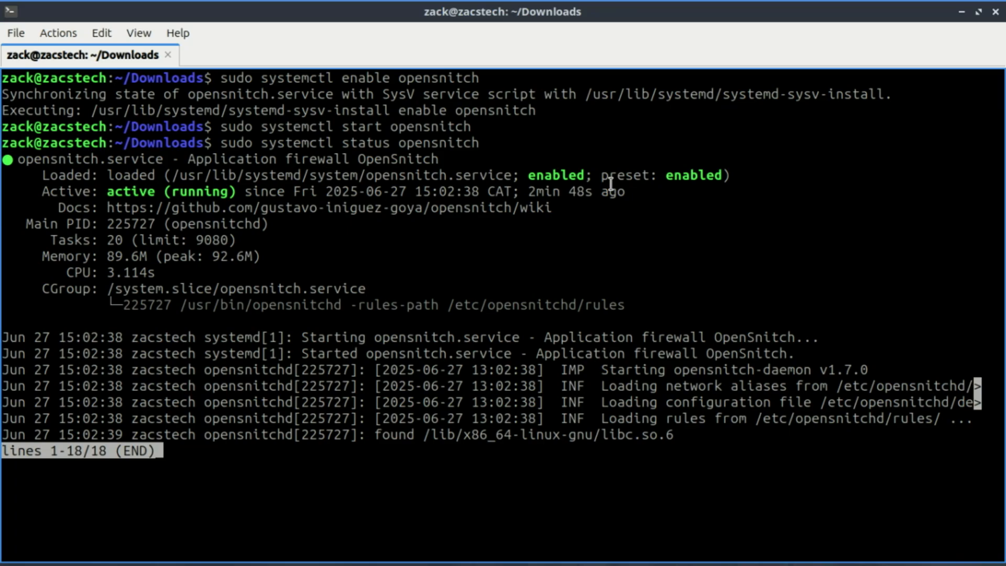
{"action": "type", "text": "clea"}
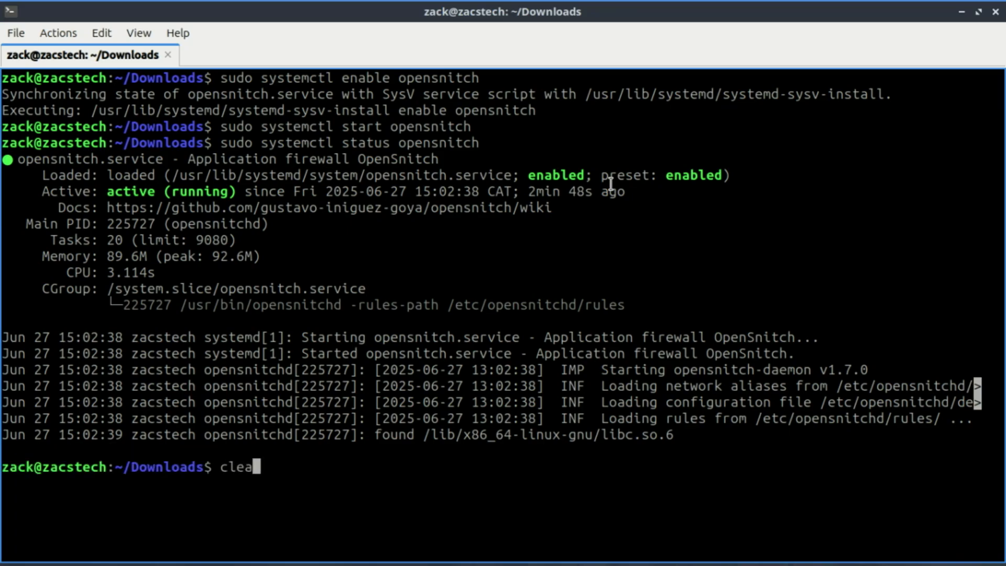
{"action": "left_click", "coordinate": [8, 555]}
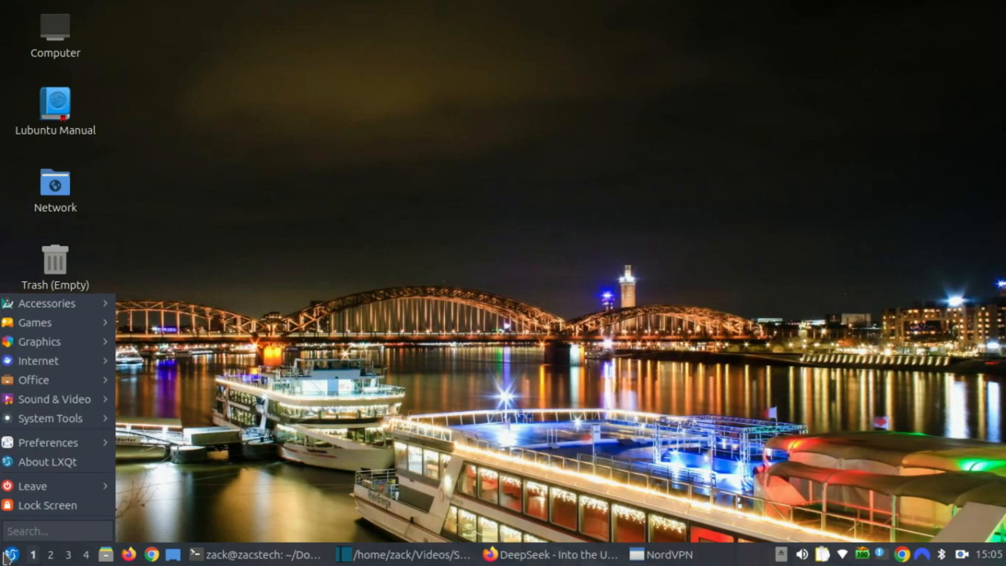
Step: Search the application menu for 'ope' to find OpenSnitch
{"action": "type", "text": "o"}
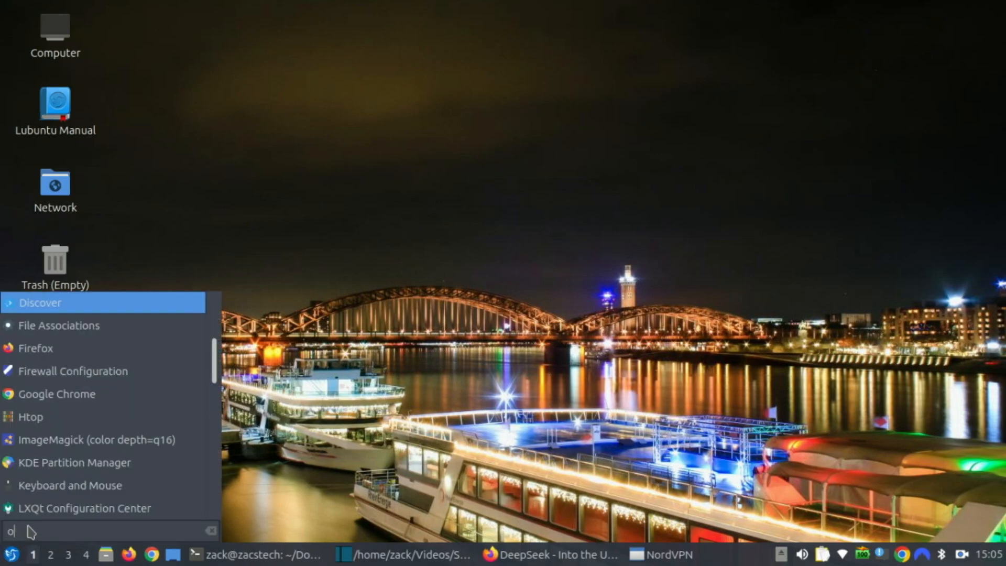
{"action": "type", "text": "pe"}
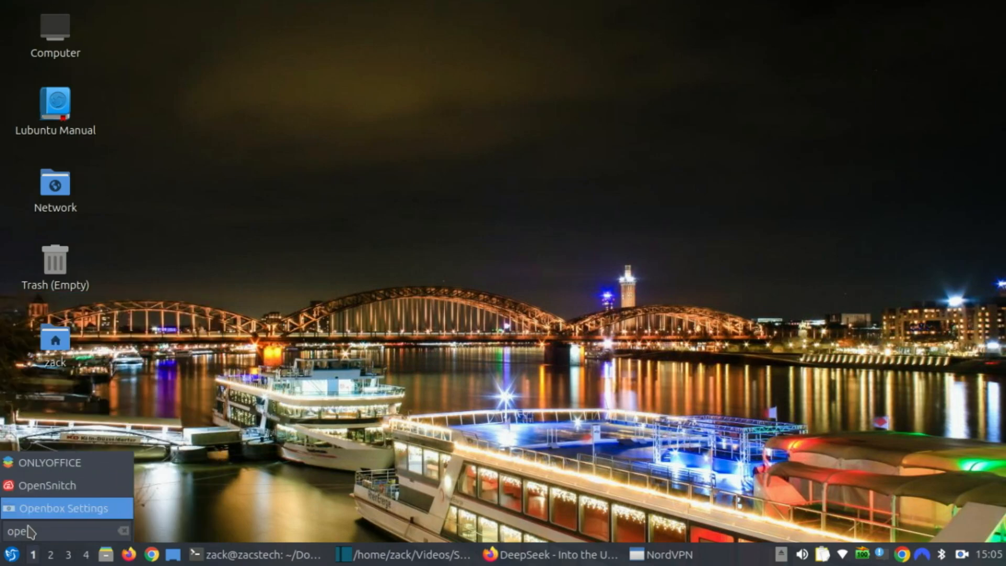
{"action": "mouse_move", "coordinate": [51, 486]}
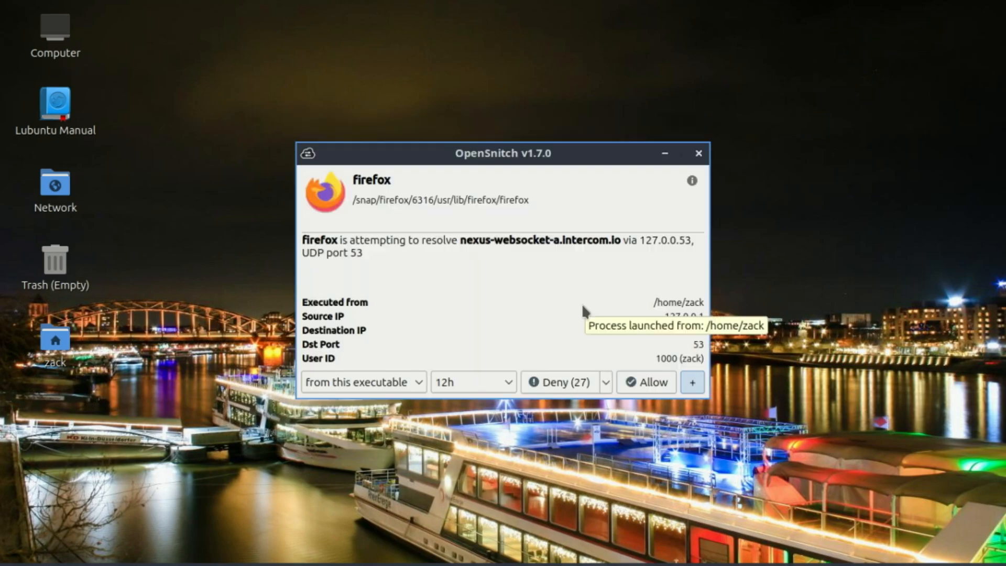
{"action": "mouse_move", "coordinate": [558, 268]}
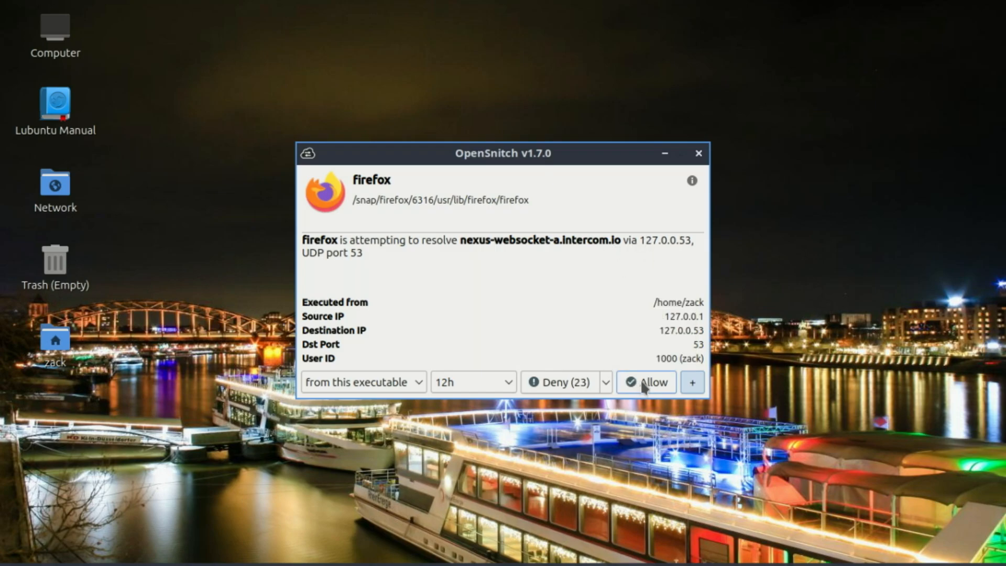
Step: Allow firefox, then systemd-resolved, to resolve nexus-websocket-a.intercom.io
{"action": "left_click", "coordinate": [646, 382]}
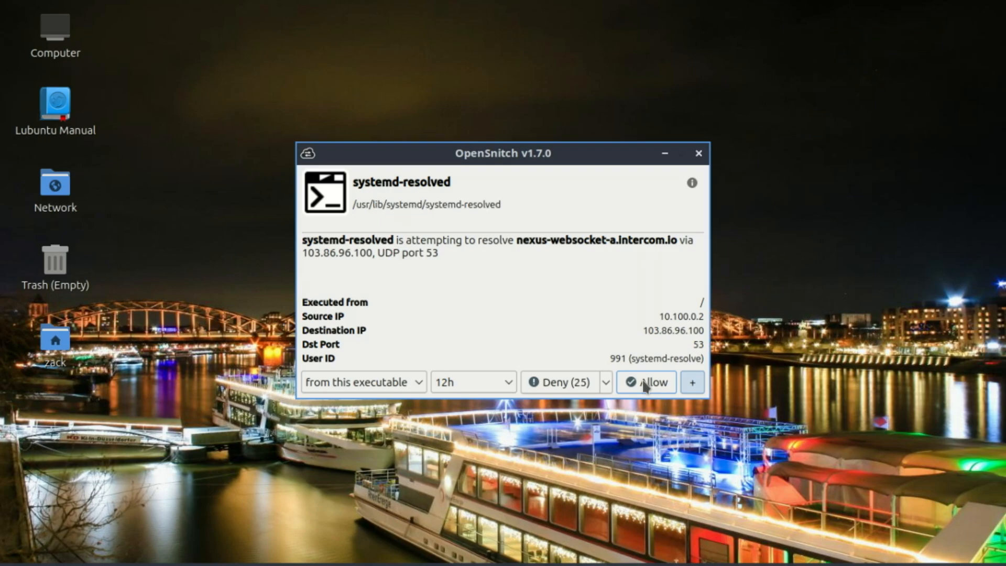
{"action": "left_click", "coordinate": [645, 382]}
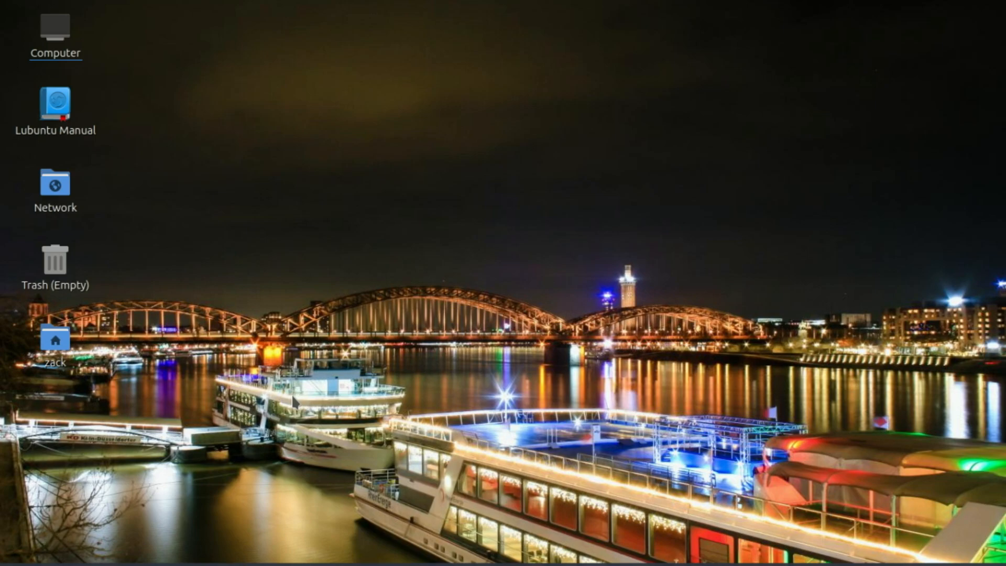
{"action": "mouse_move", "coordinate": [6, 536]}
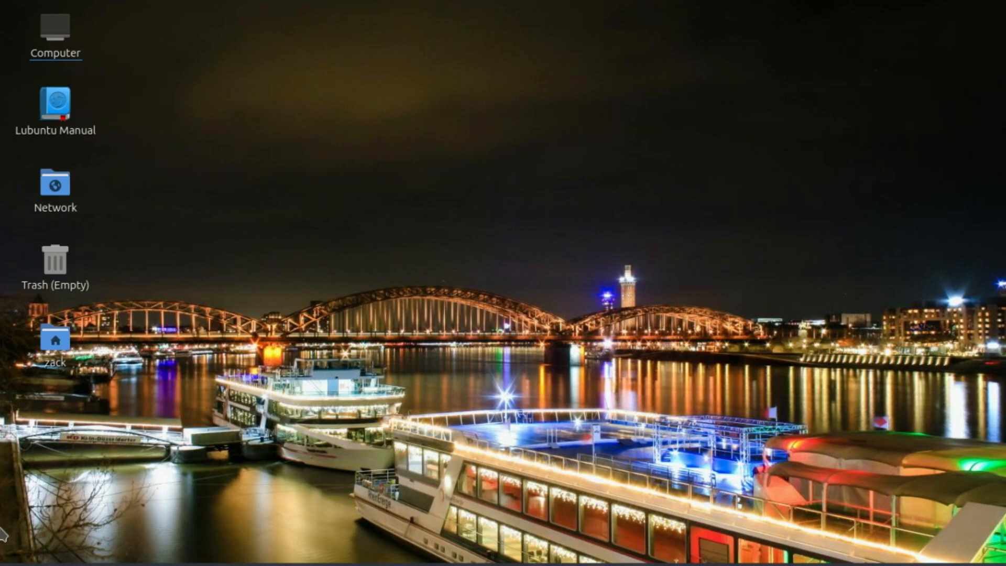
Step: Search the start menu for 'open' and launch OpenSnitch's Network Statistics window
{"action": "left_click", "coordinate": [9, 554]}
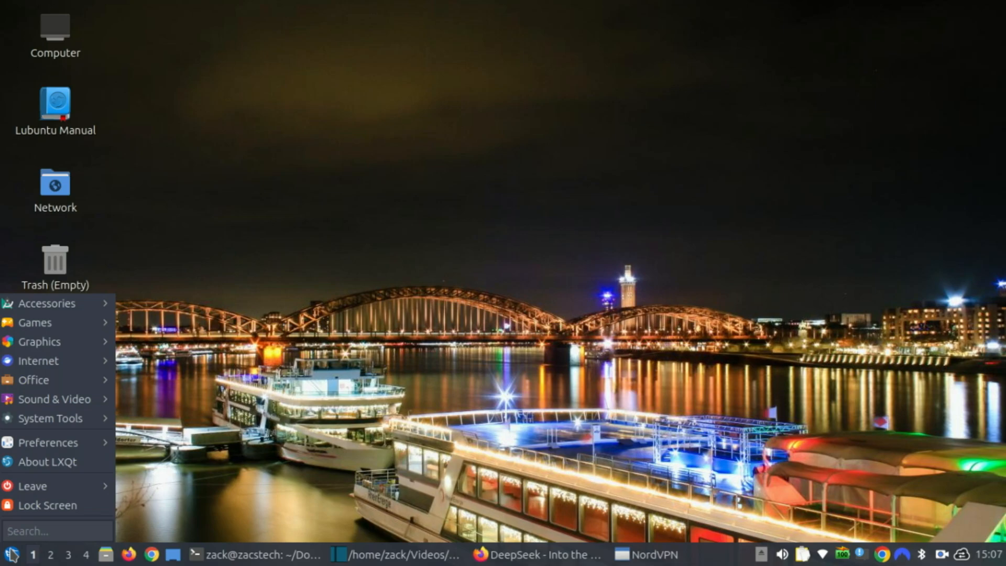
{"action": "type", "text": "open"}
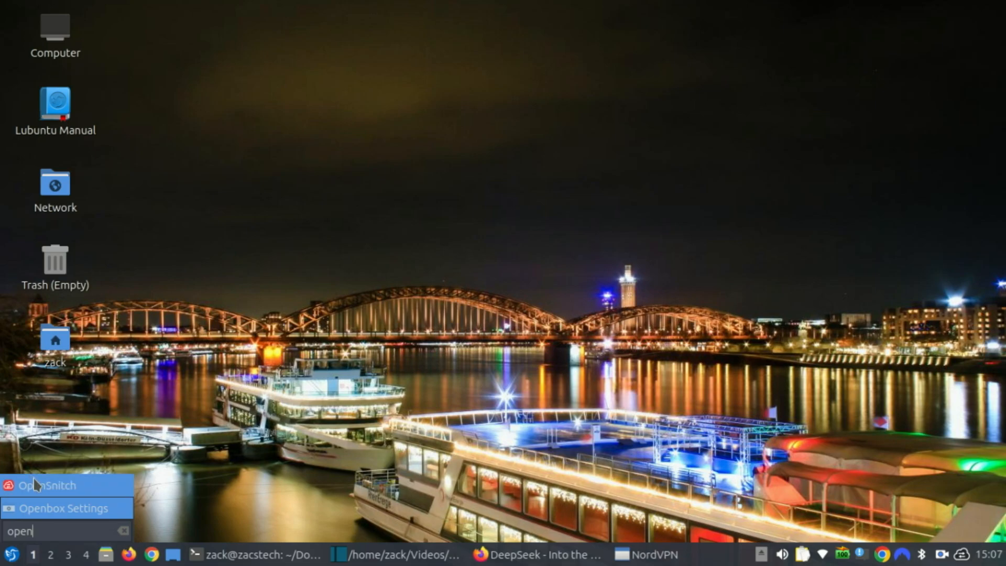
{"action": "left_click", "coordinate": [46, 486]}
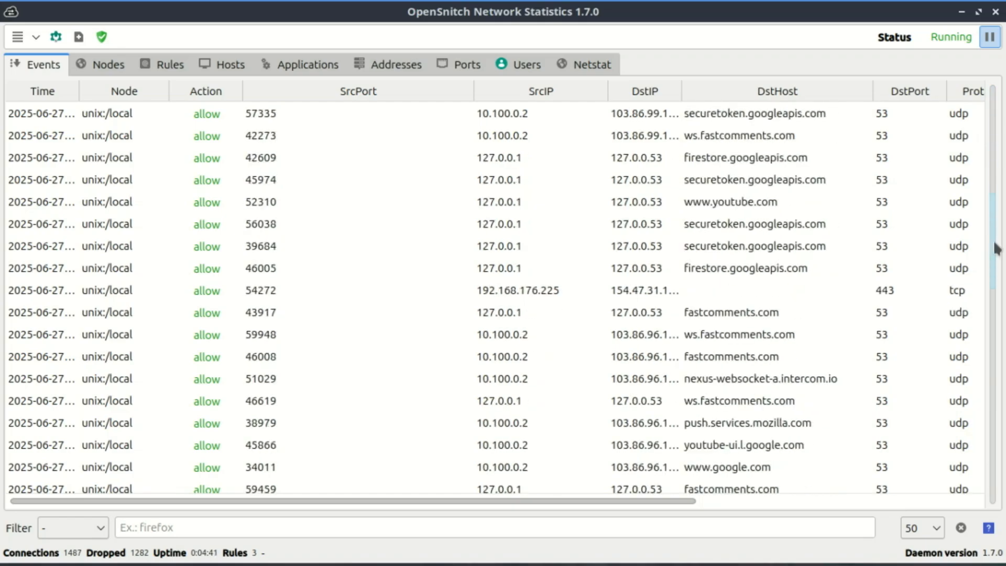
Step: Allow the nordvpnd, Google Chrome (port 1900) and systemd-timesyncd (ntp.ubuntu.com) connection prompts
{"action": "scroll", "scroll_direction": "down", "scroll_amount": 3}
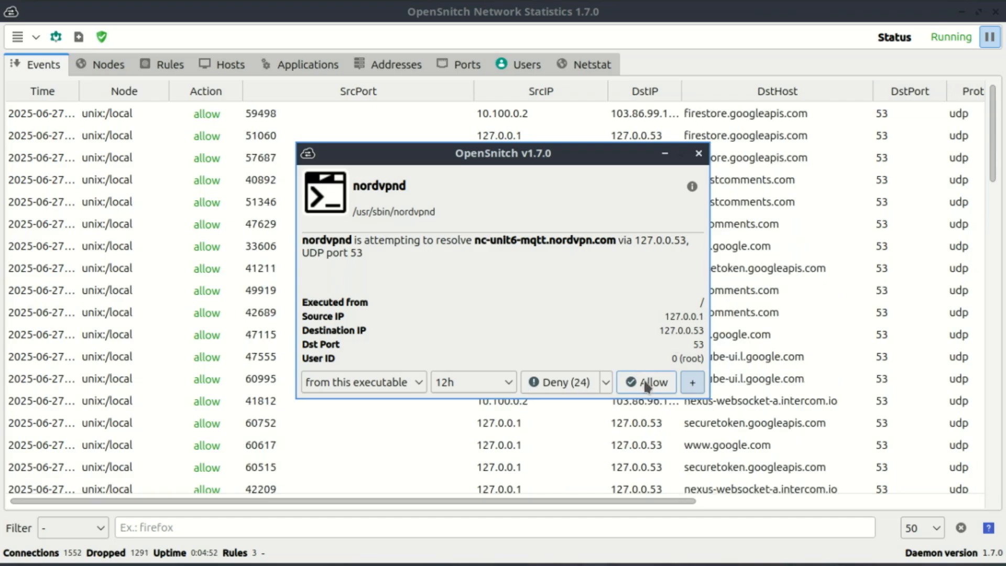
{"action": "left_click", "coordinate": [645, 382]}
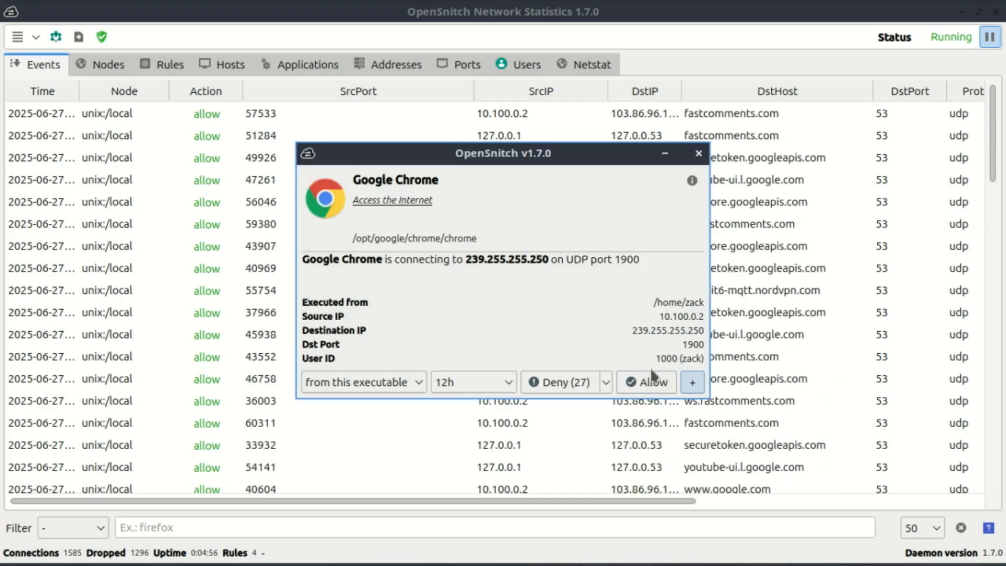
{"action": "left_click", "coordinate": [645, 383]}
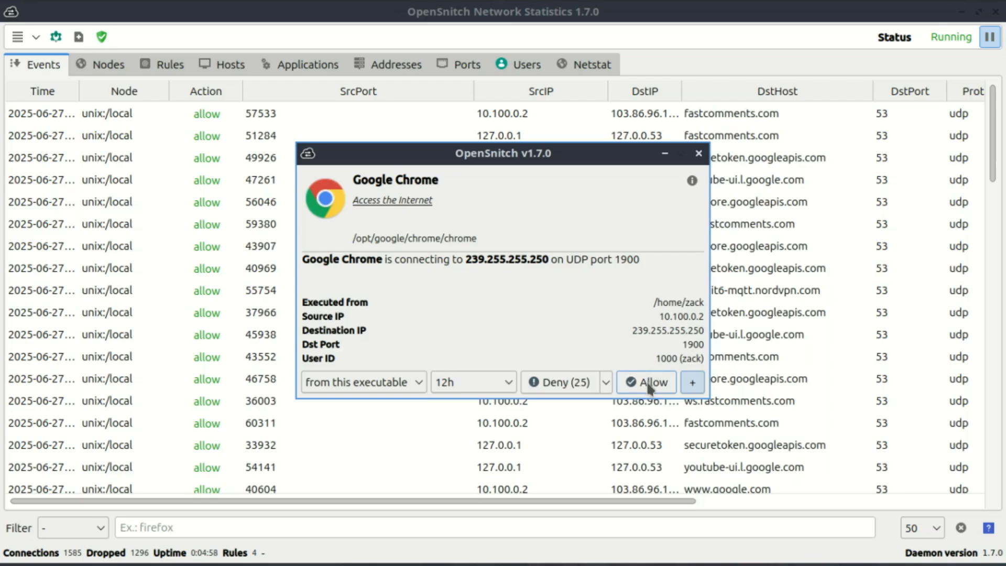
{"action": "left_click", "coordinate": [646, 382]}
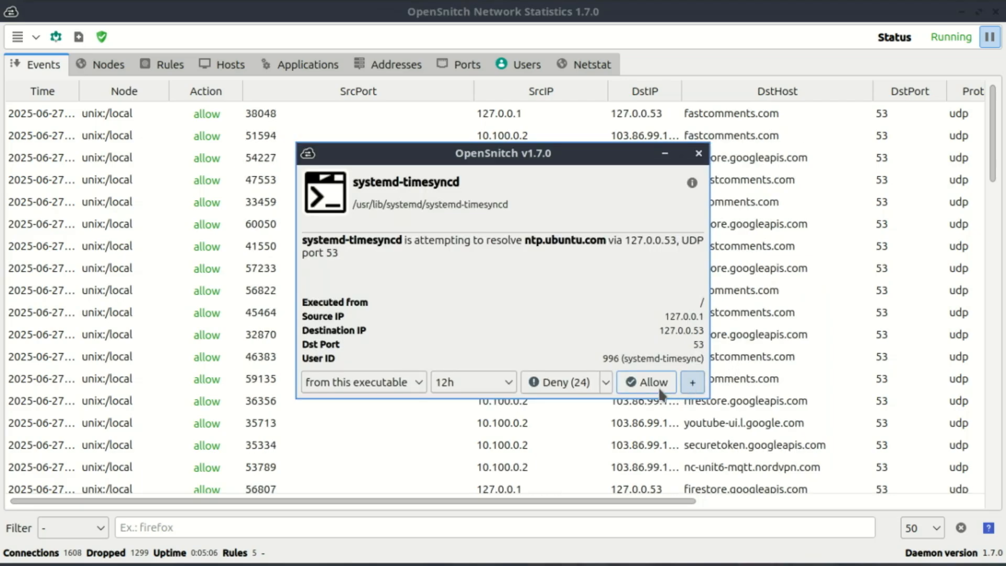
{"action": "left_click", "coordinate": [646, 382]}
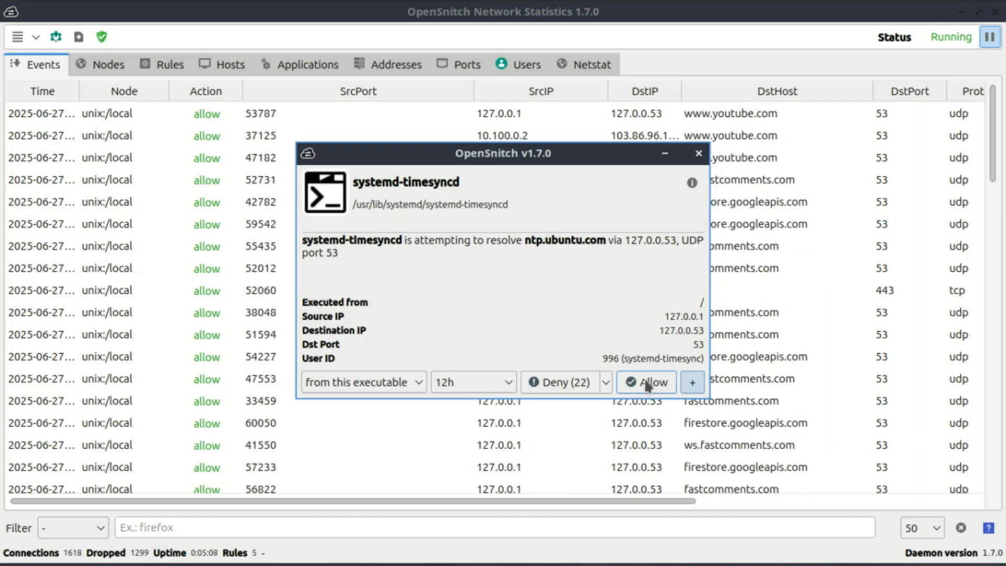
{"action": "left_click", "coordinate": [645, 383]}
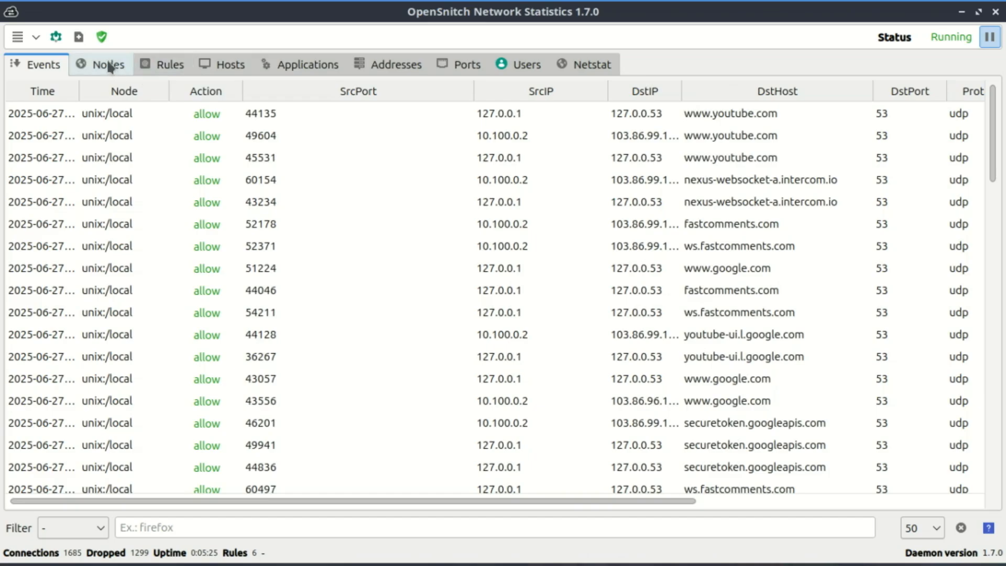
Step: Show the six 12h allow rules in the Rules tab and open the firefox rule's context menu
{"action": "left_click", "coordinate": [108, 64]}
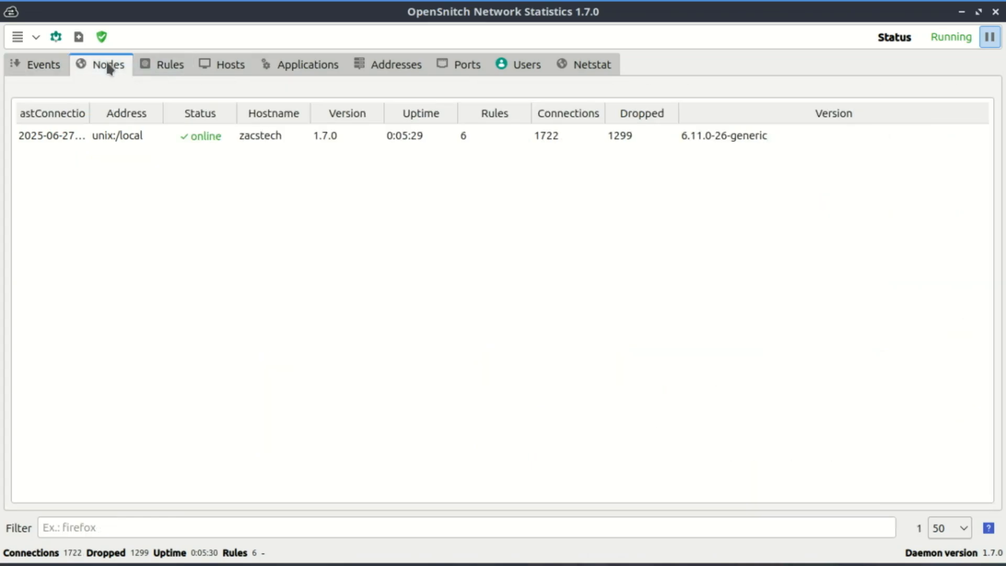
{"action": "mouse_move", "coordinate": [121, 79]}
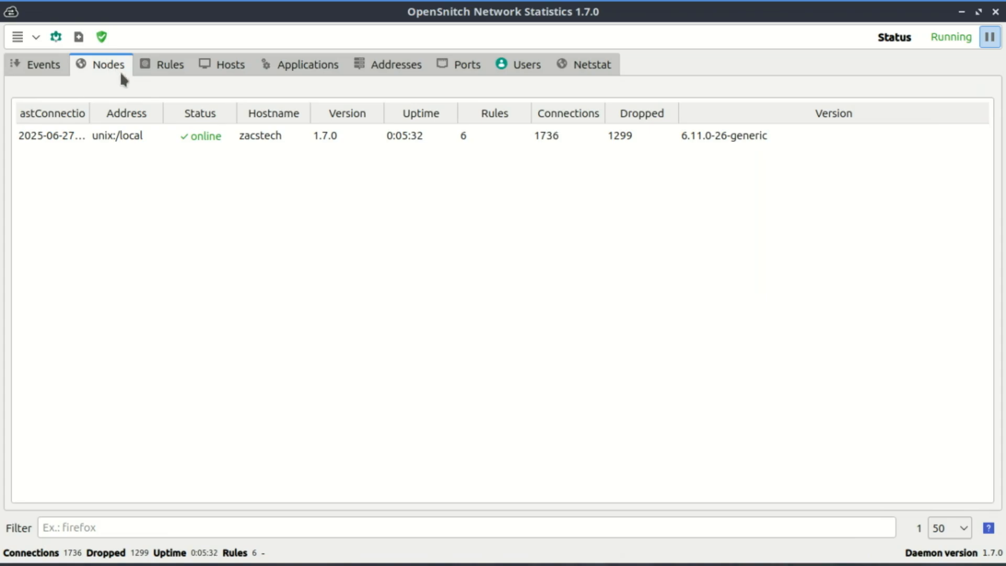
{"action": "left_click", "coordinate": [170, 64]}
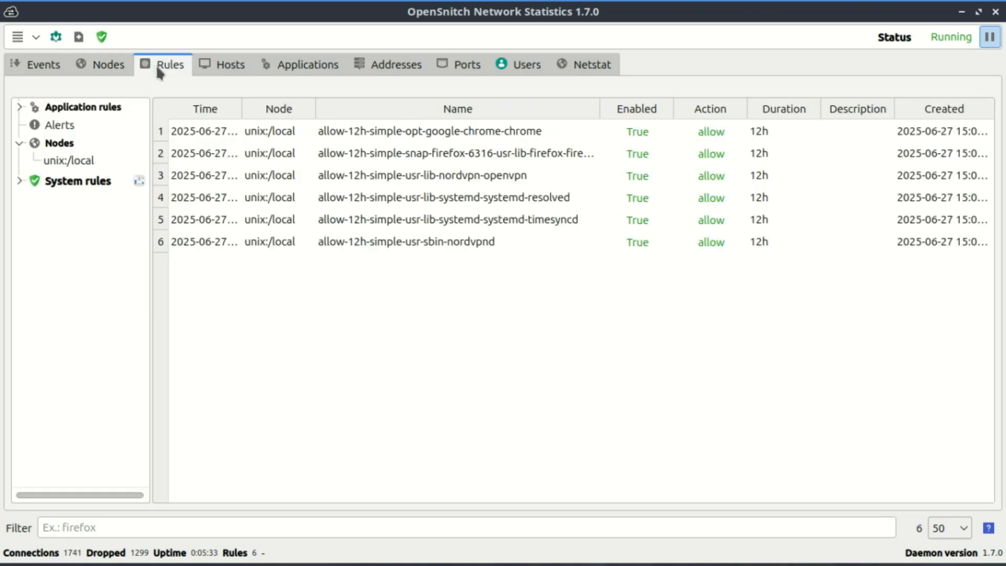
{"action": "mouse_move", "coordinate": [373, 146]}
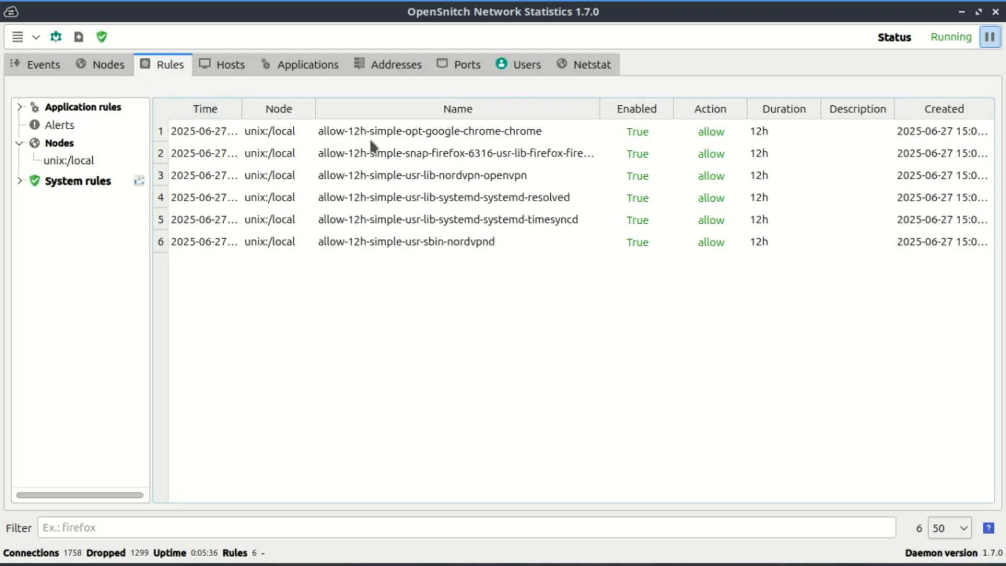
{"action": "left_click", "coordinate": [429, 131]}
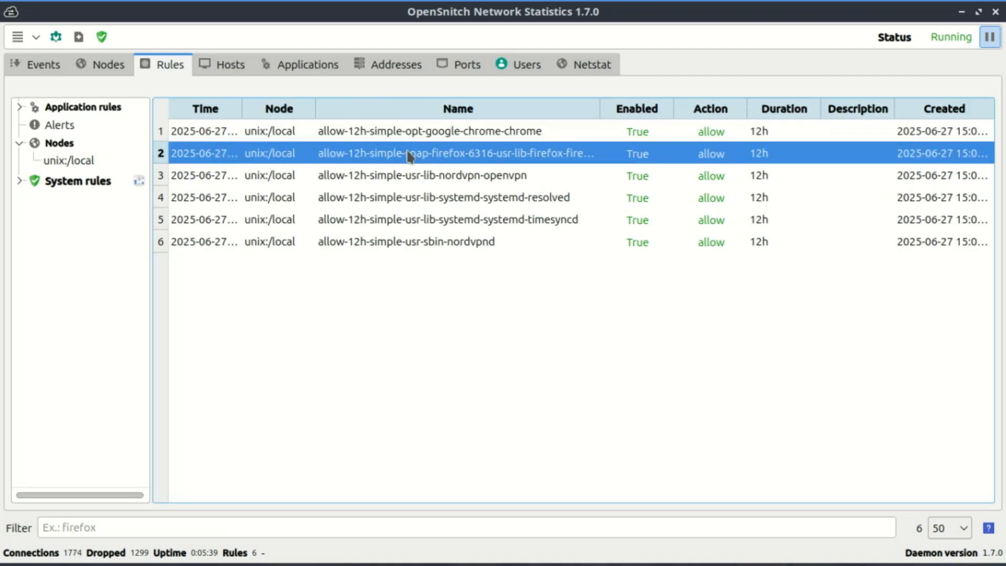
{"action": "right_click", "coordinate": [407, 154]}
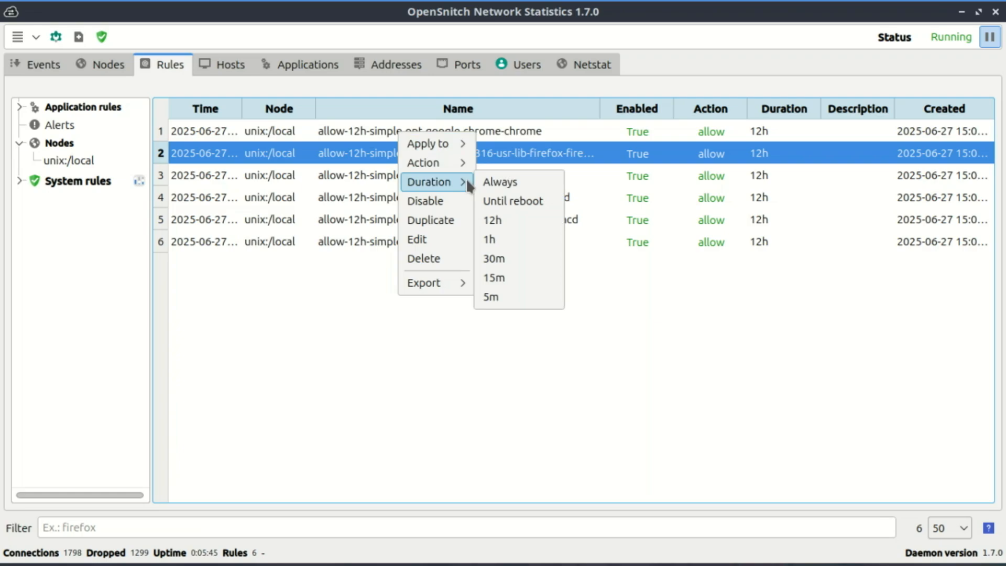
{"action": "mouse_move", "coordinate": [499, 182]}
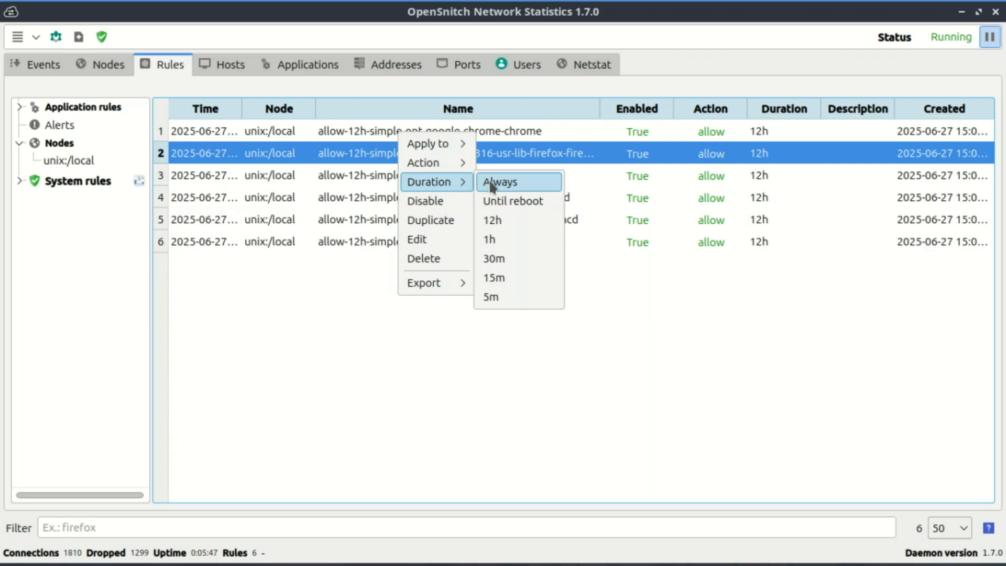
{"action": "mouse_move", "coordinate": [492, 258]}
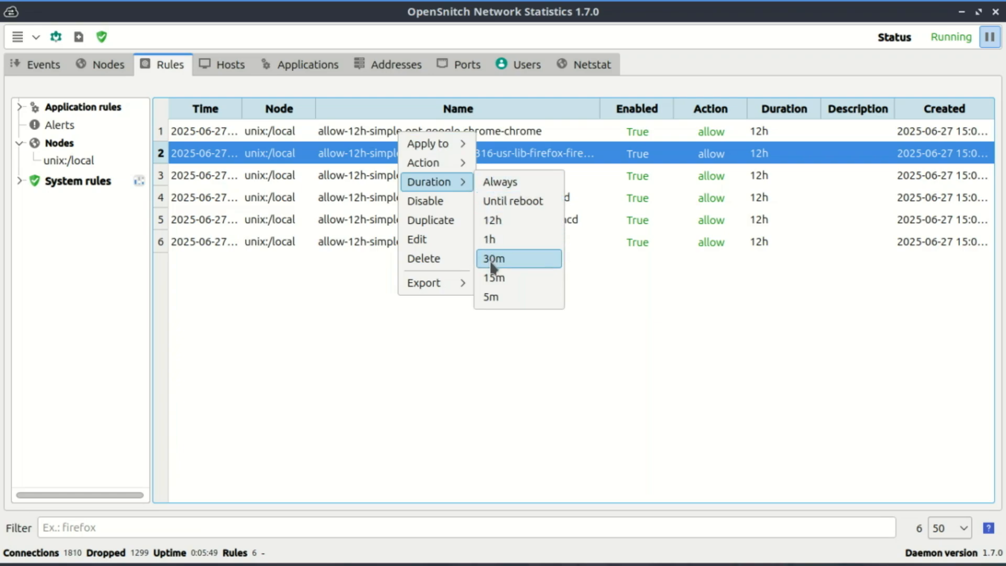
{"action": "mouse_move", "coordinate": [436, 239]}
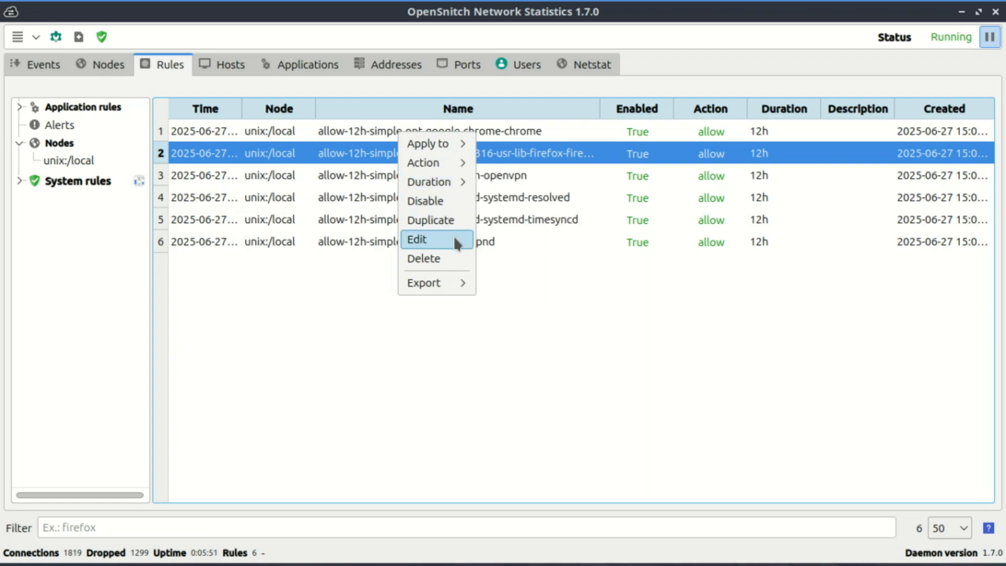